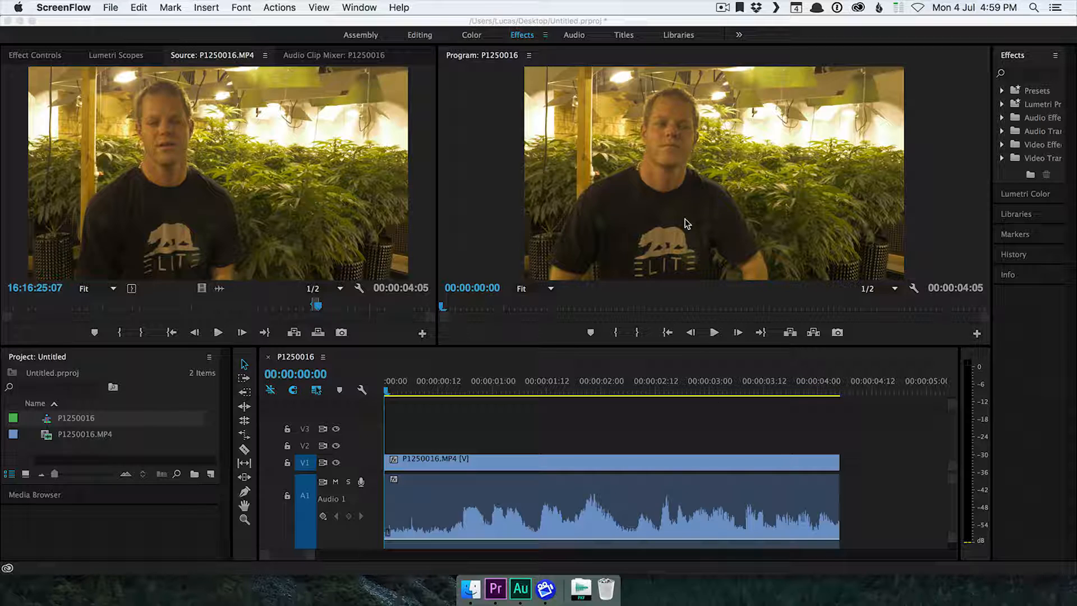
mouse_move(827, 203)
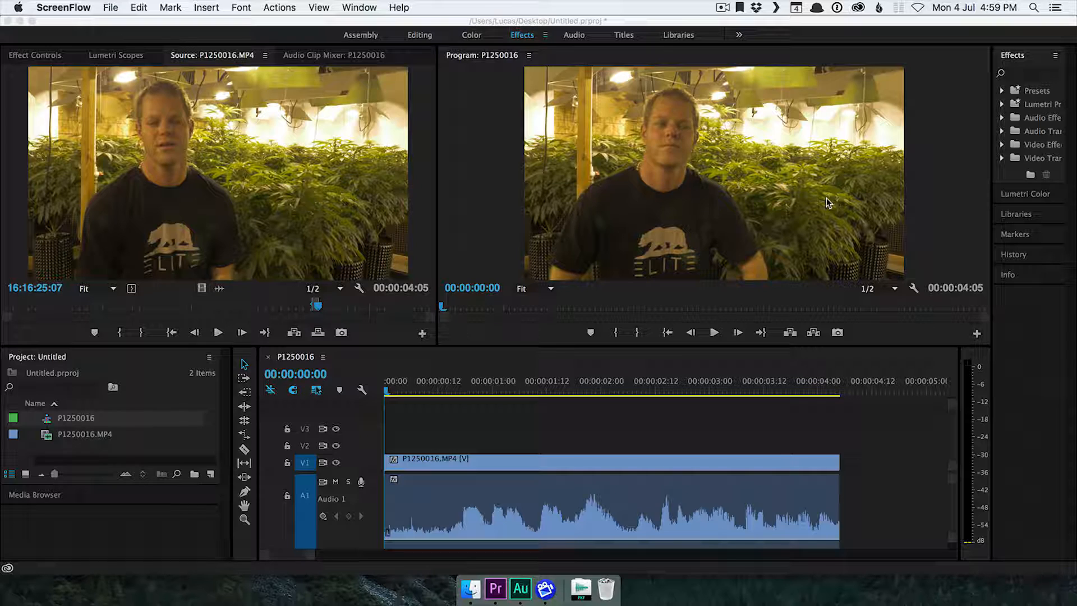
mouse_move(438, 512)
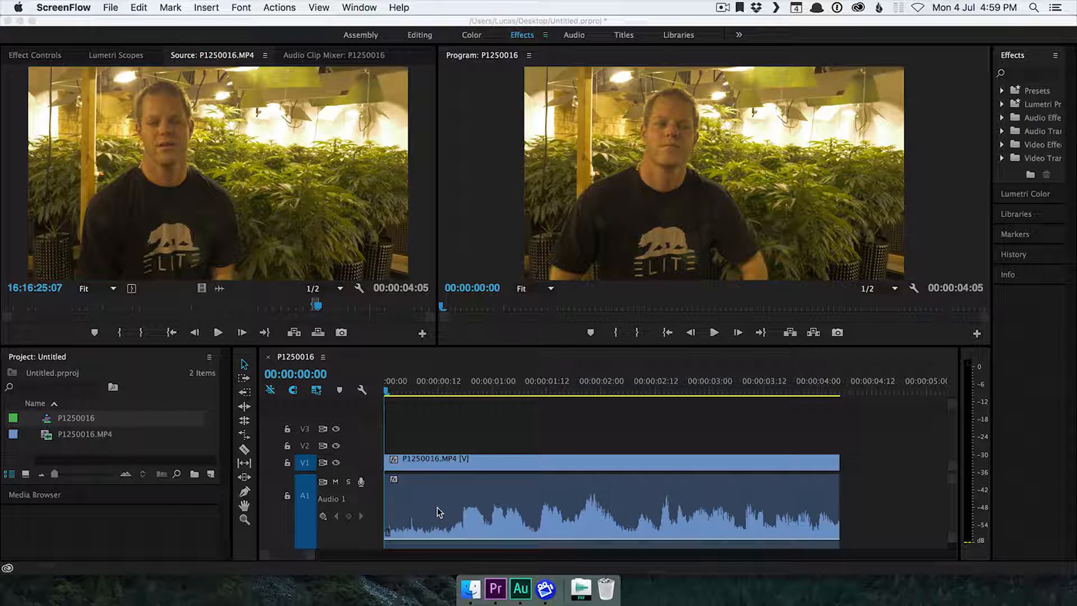
mouse_move(635, 27)
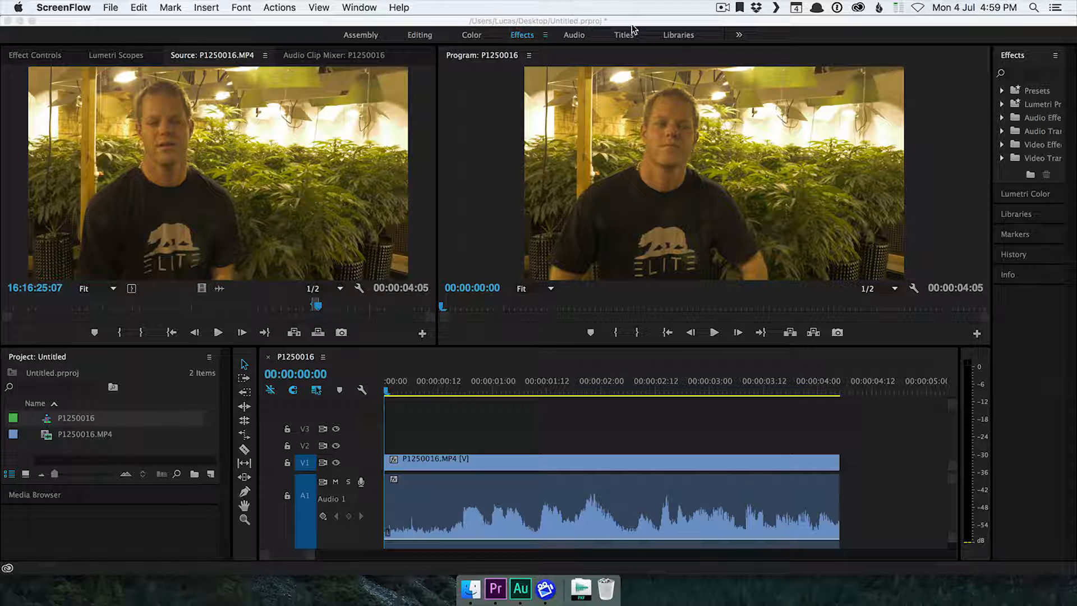
Step: Play the interview sequence in Premiere, then park the playhead near 00:00:00:17
left_click(503, 588)
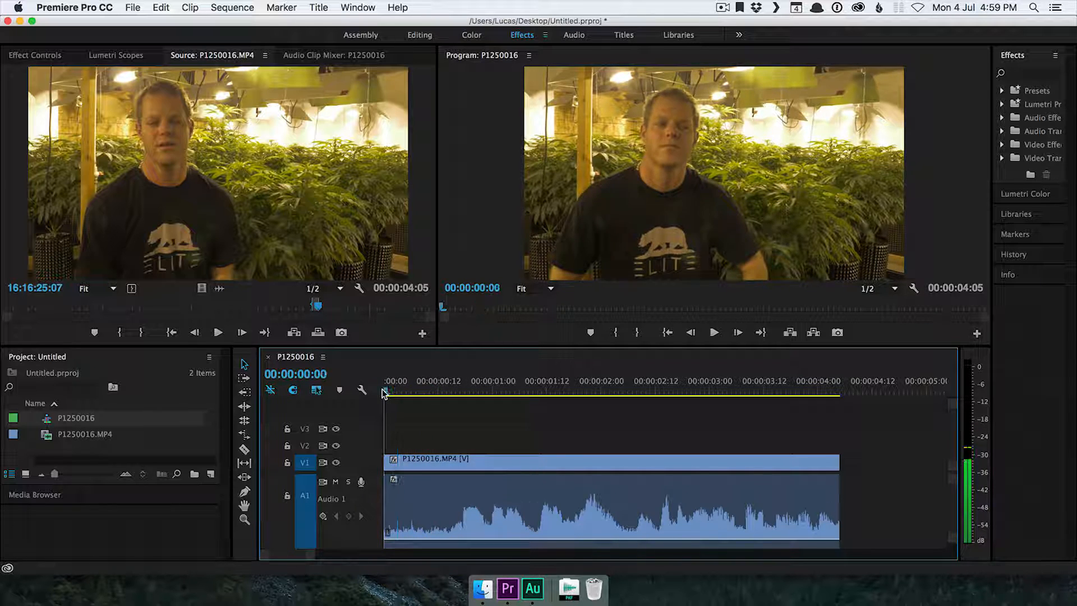
left_click(433, 397)
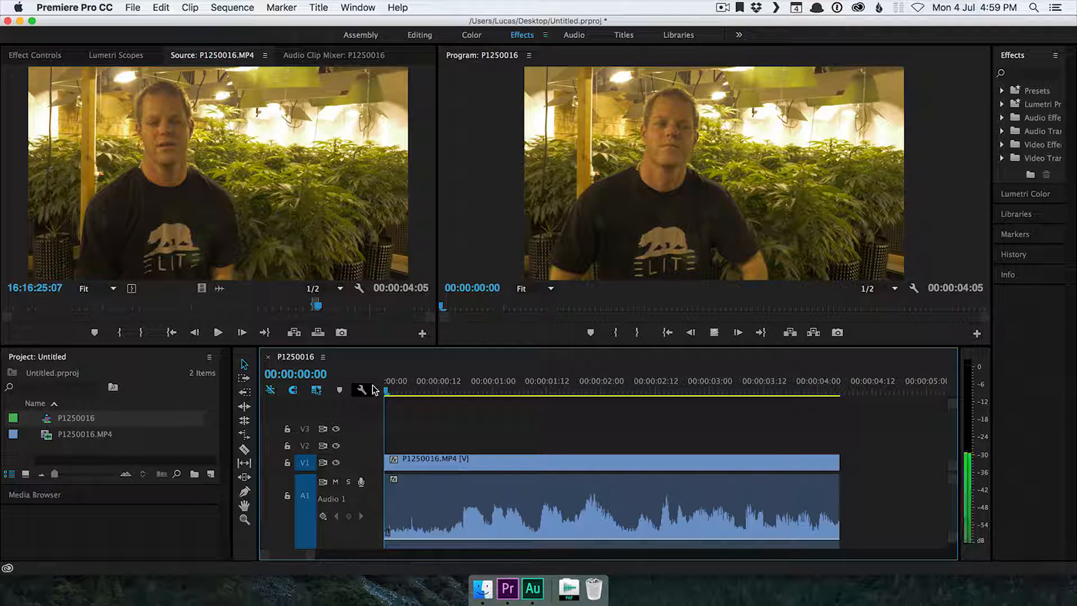
left_click(459, 390)
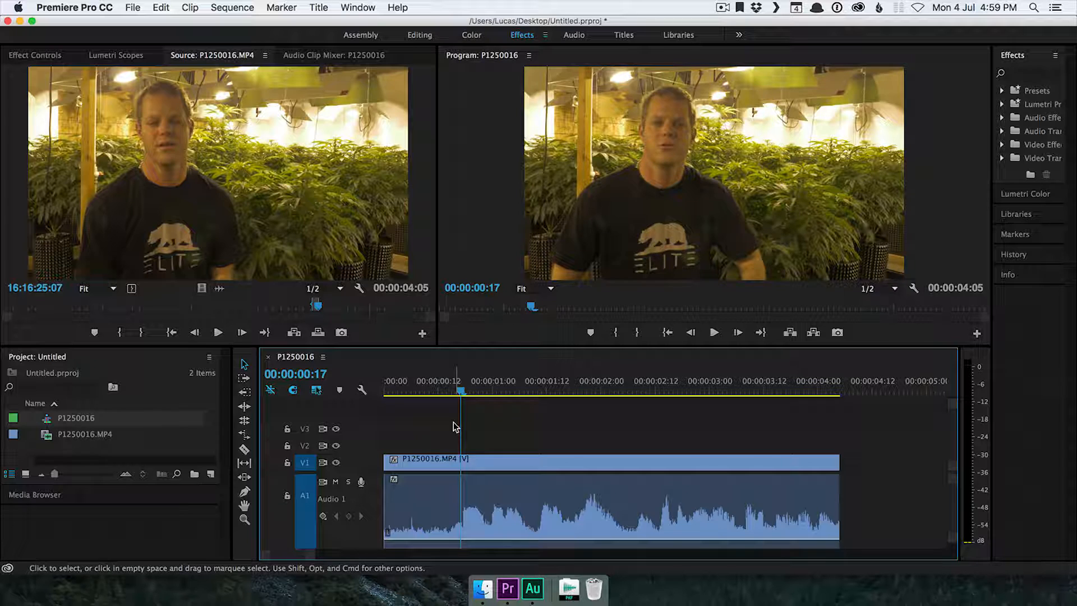
mouse_move(492, 428)
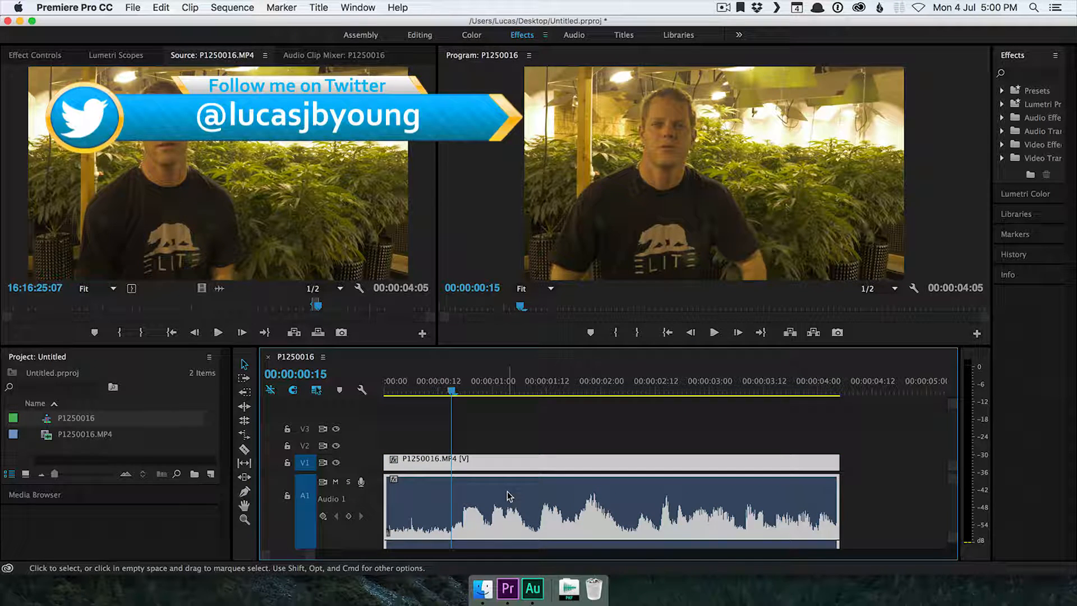
Step: Send the timeline audio clip to Audition via Edit Clip In Adobe Audition
right_click(510, 496)
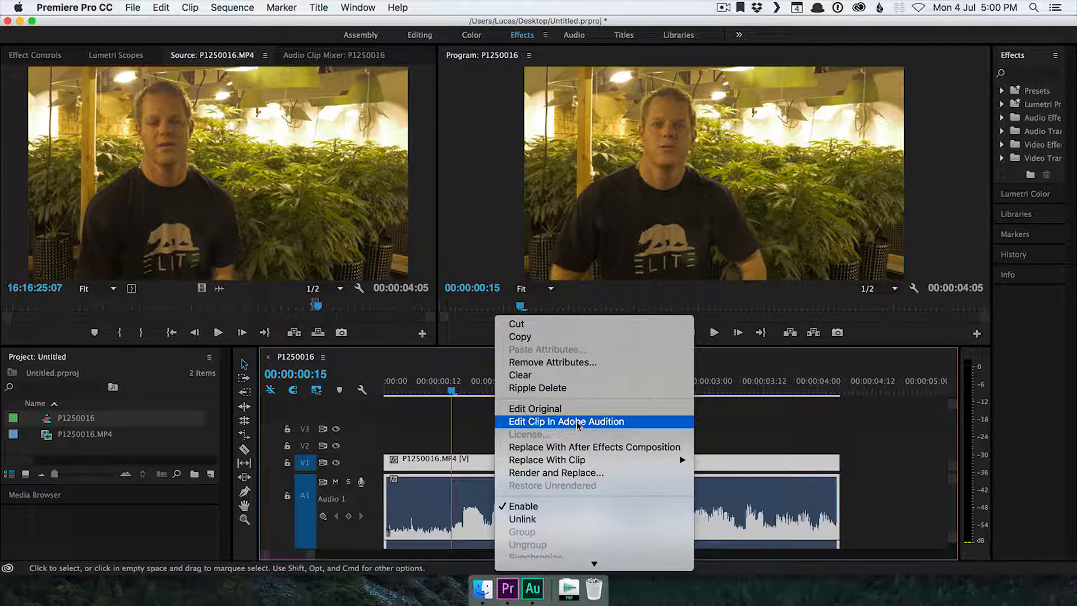
left_click(557, 472)
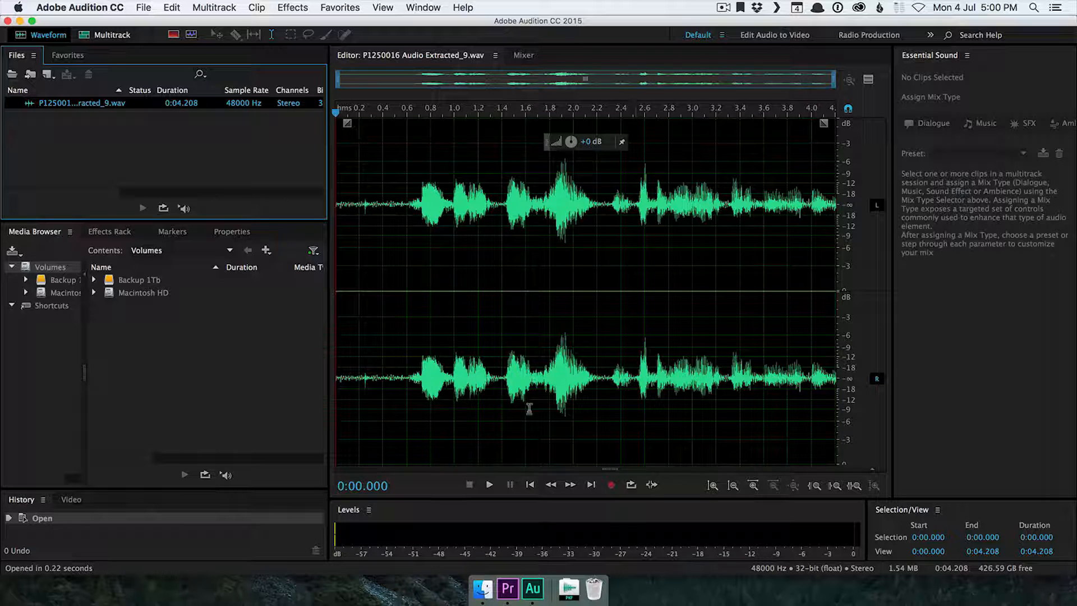
left_click(505, 580)
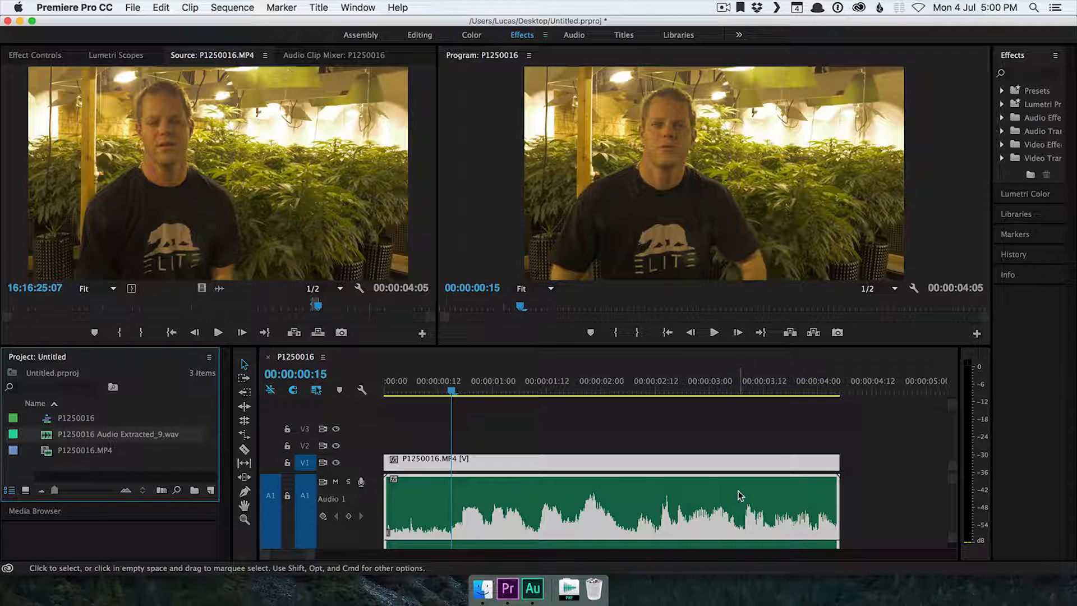
mouse_move(891, 561)
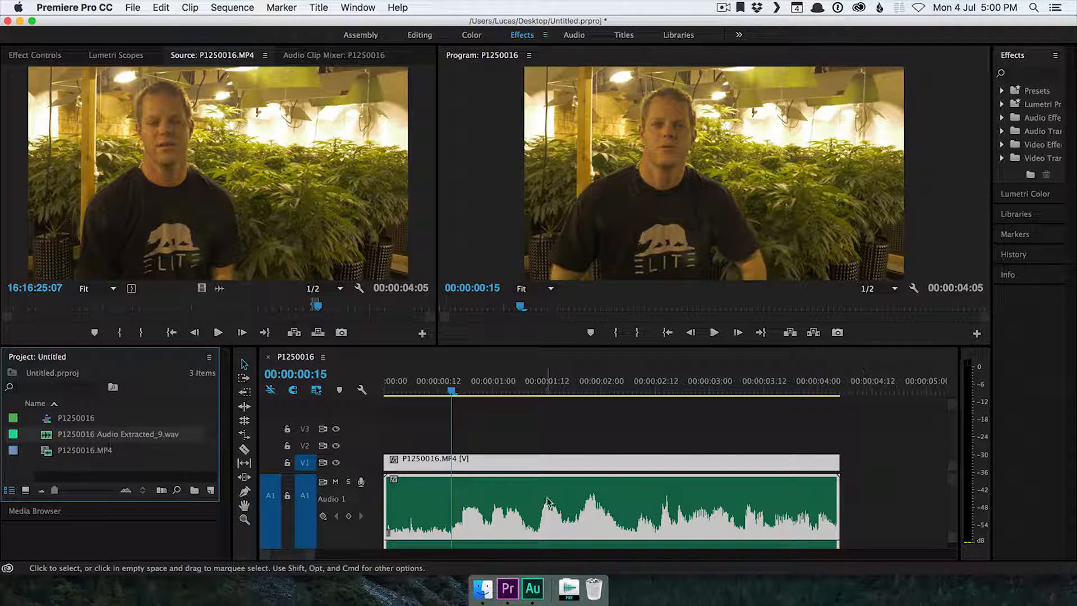
mouse_move(549, 501)
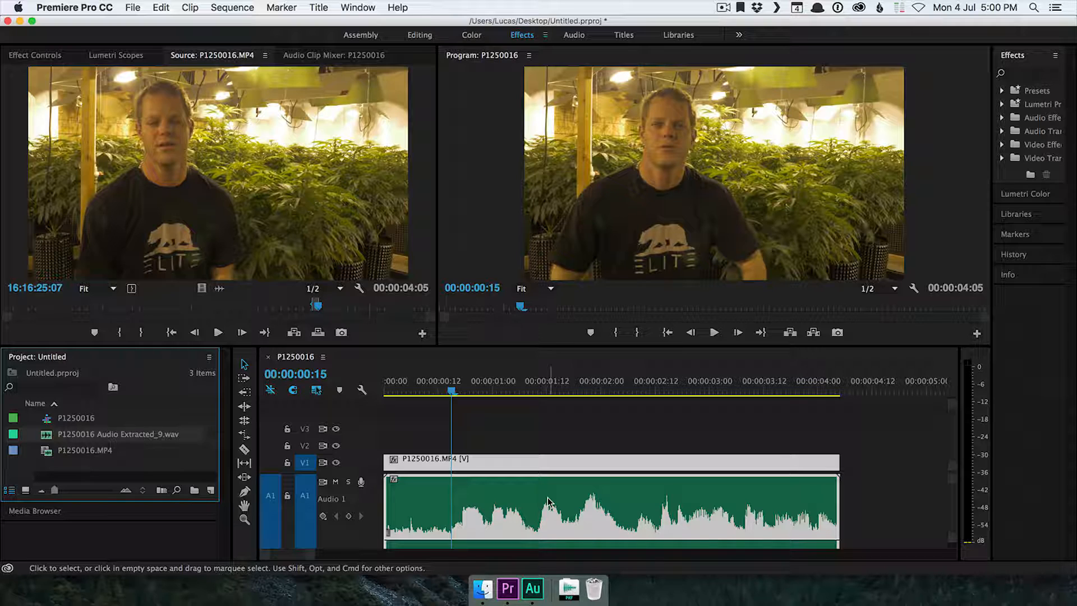
left_click(534, 589)
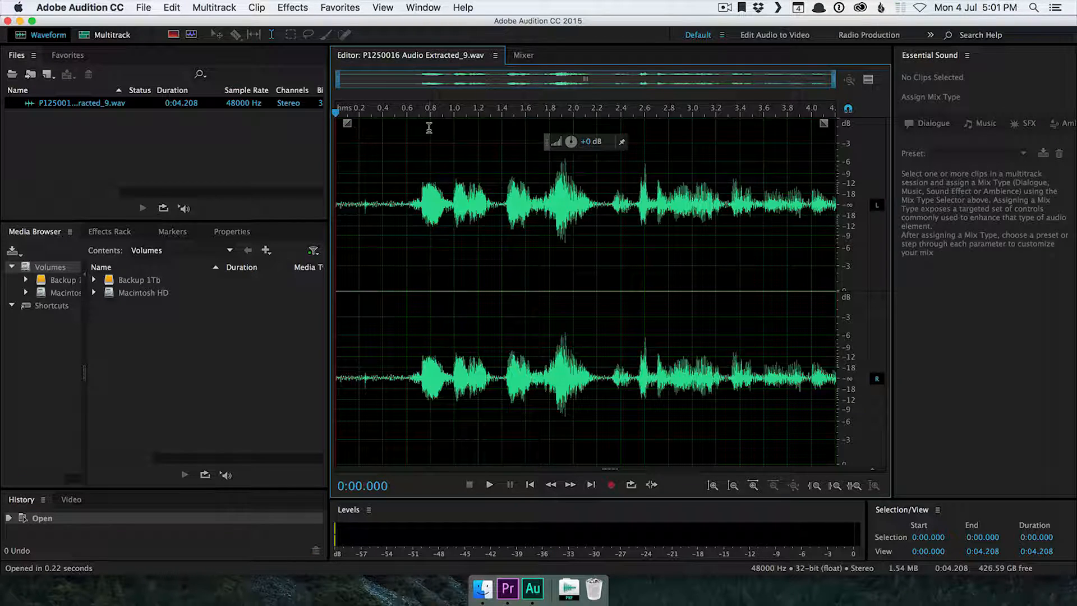
Step: Preview the extracted WAV briefly, then enable the Spectral Frequency Display from the View menu
left_click(489, 485)
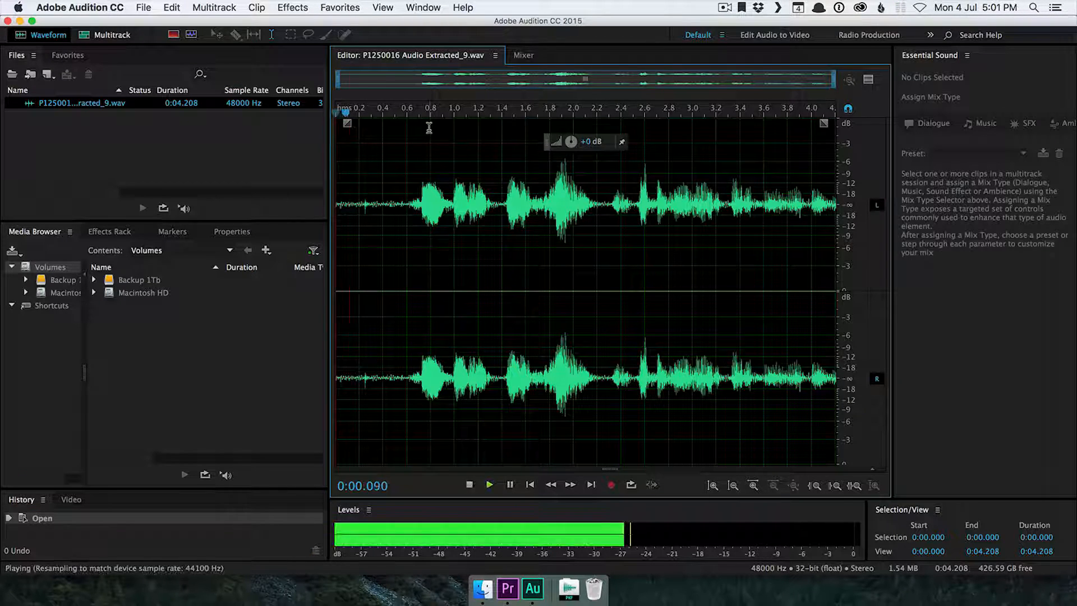
left_click(469, 485)
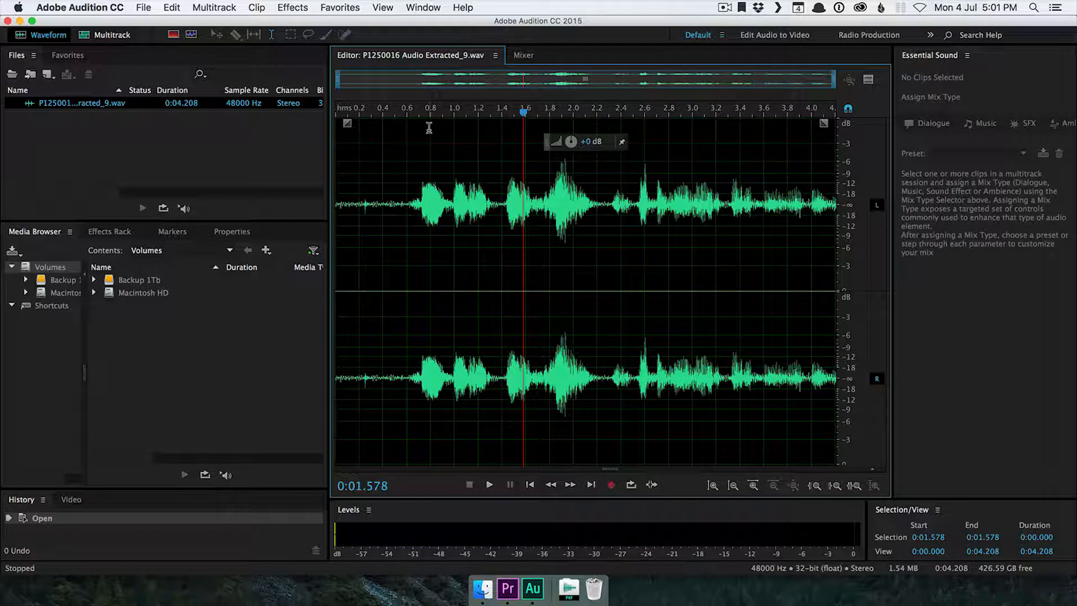
left_click(379, 113)
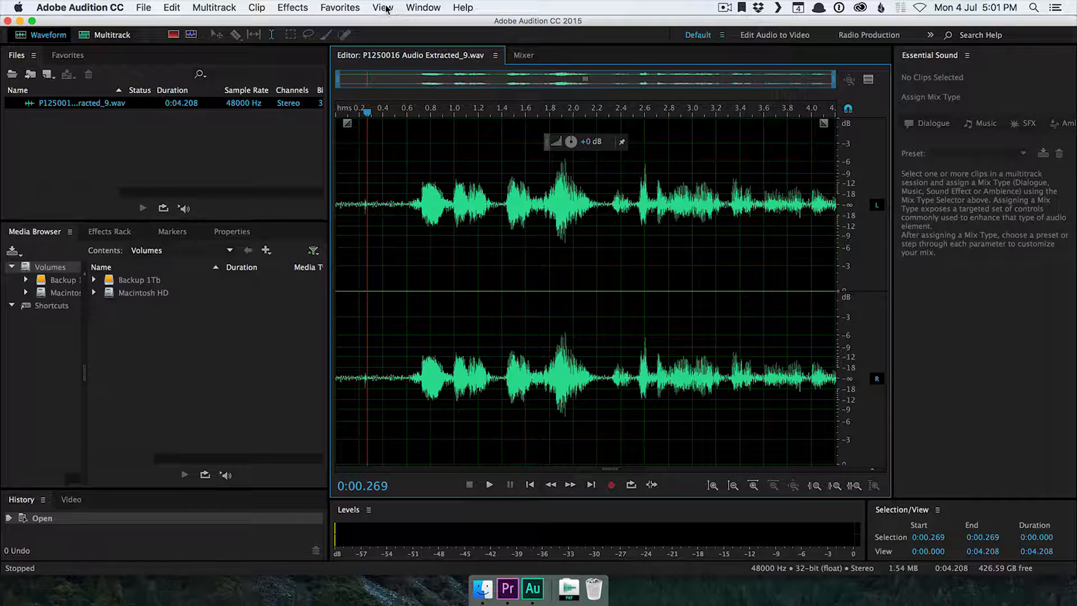
left_click(382, 6)
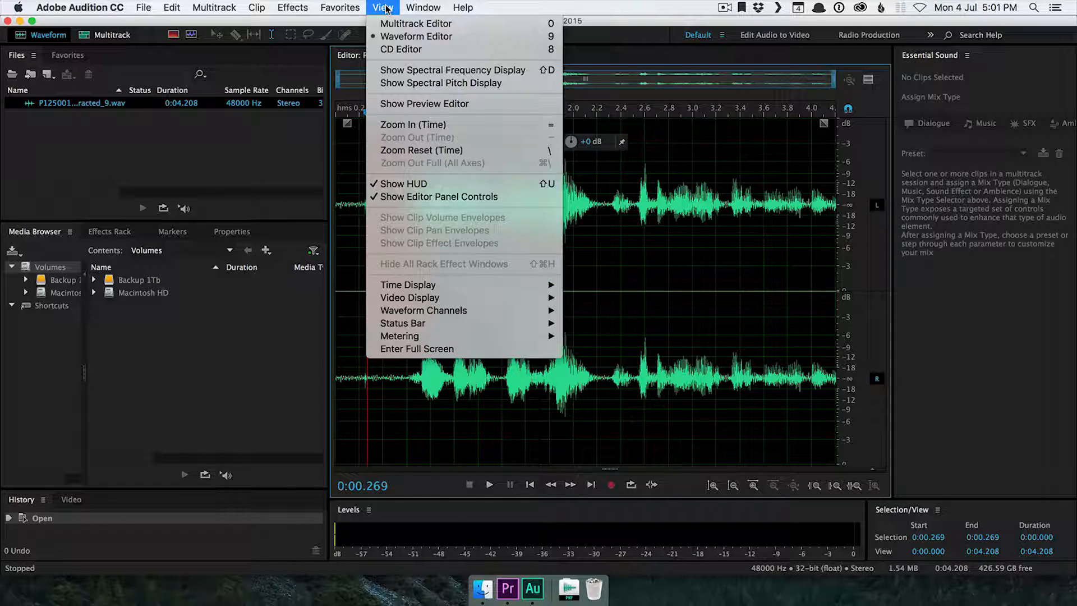
left_click(451, 69)
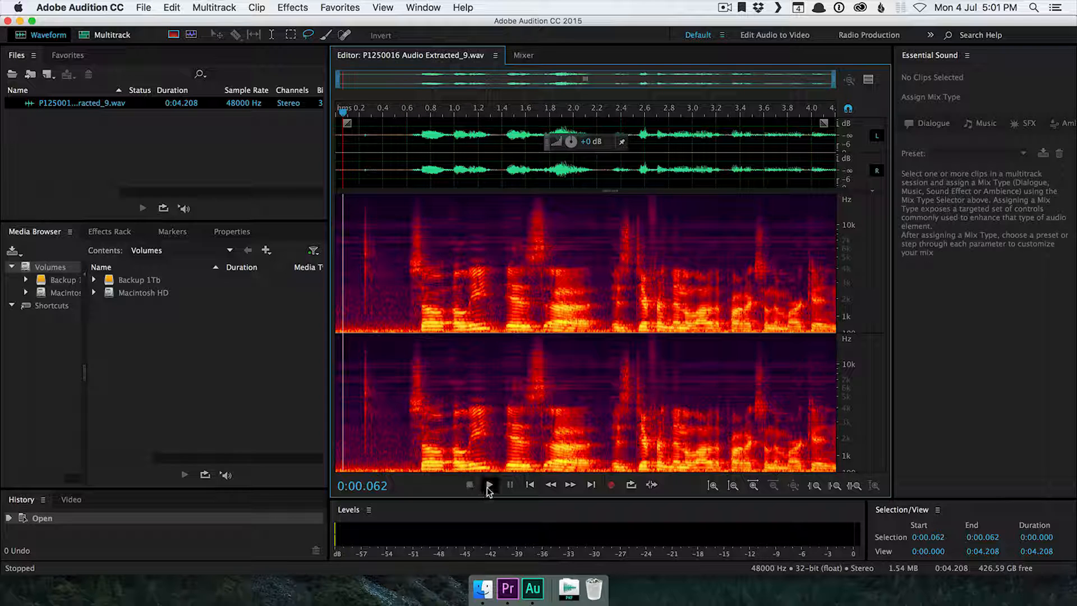
Step: Play the WAV back while watching the noise in the spectral display
left_click(490, 485)
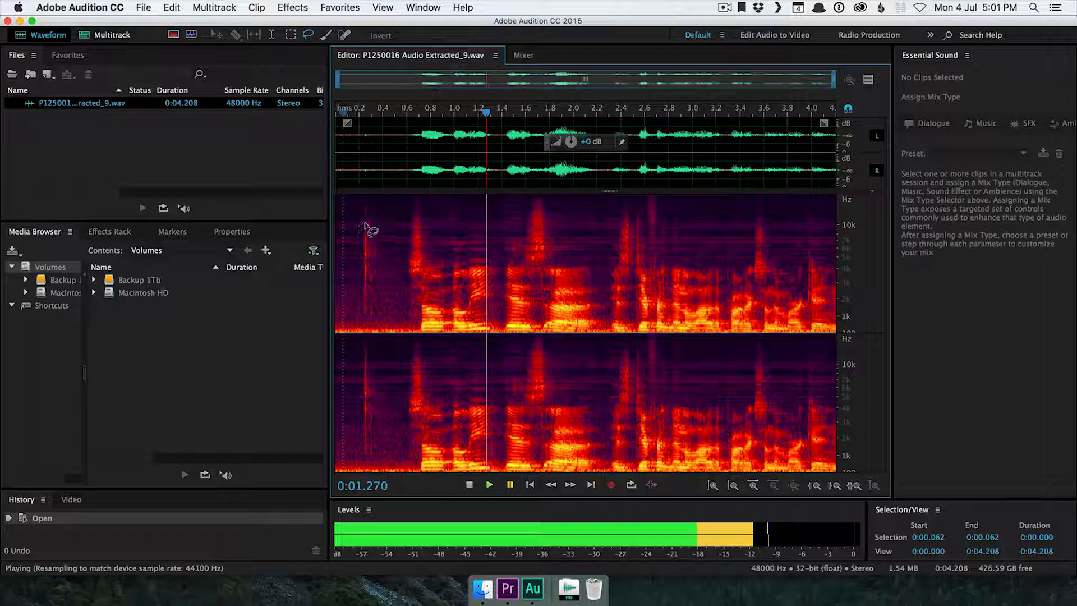
mouse_move(347, 247)
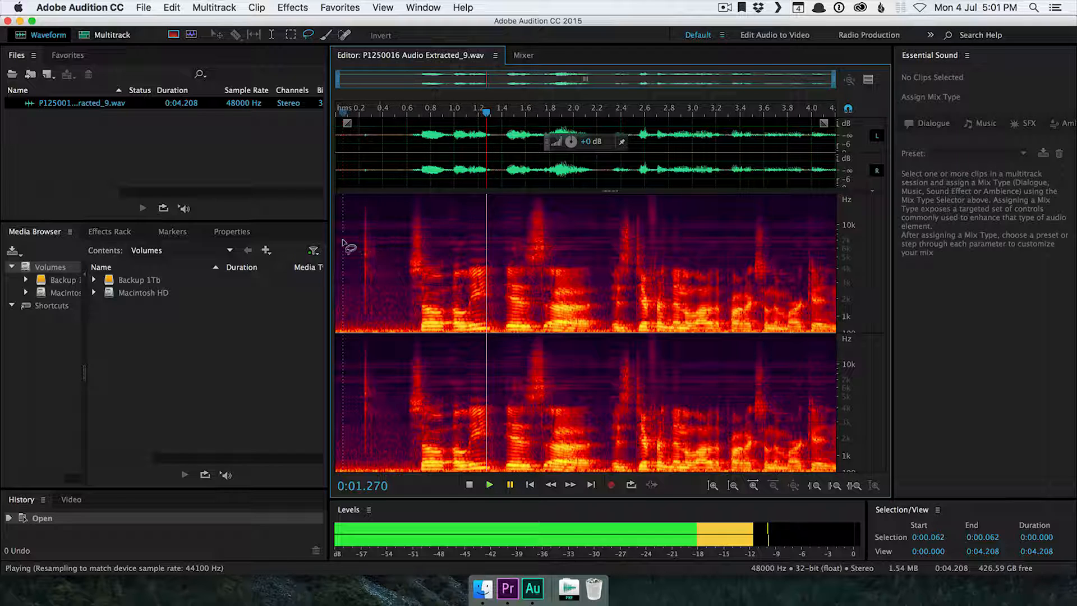
mouse_move(839, 233)
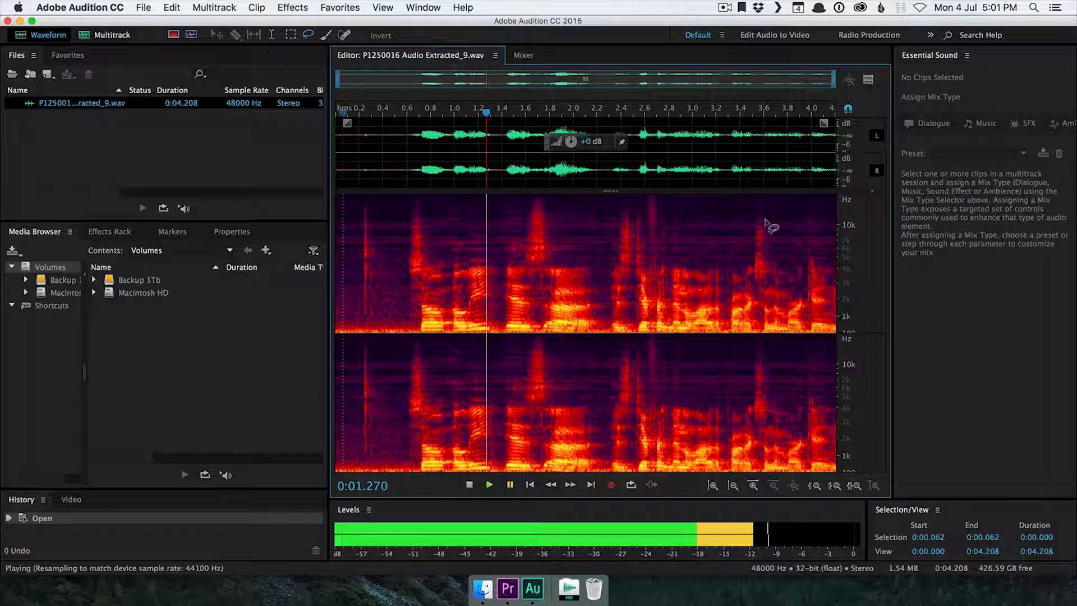
mouse_move(574, 290)
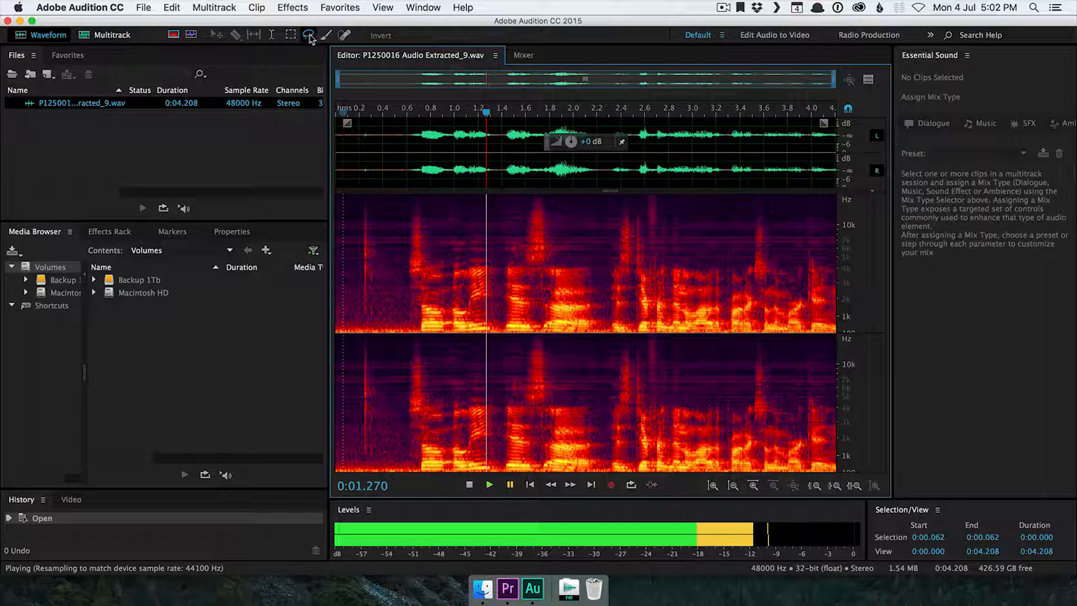
mouse_move(311, 34)
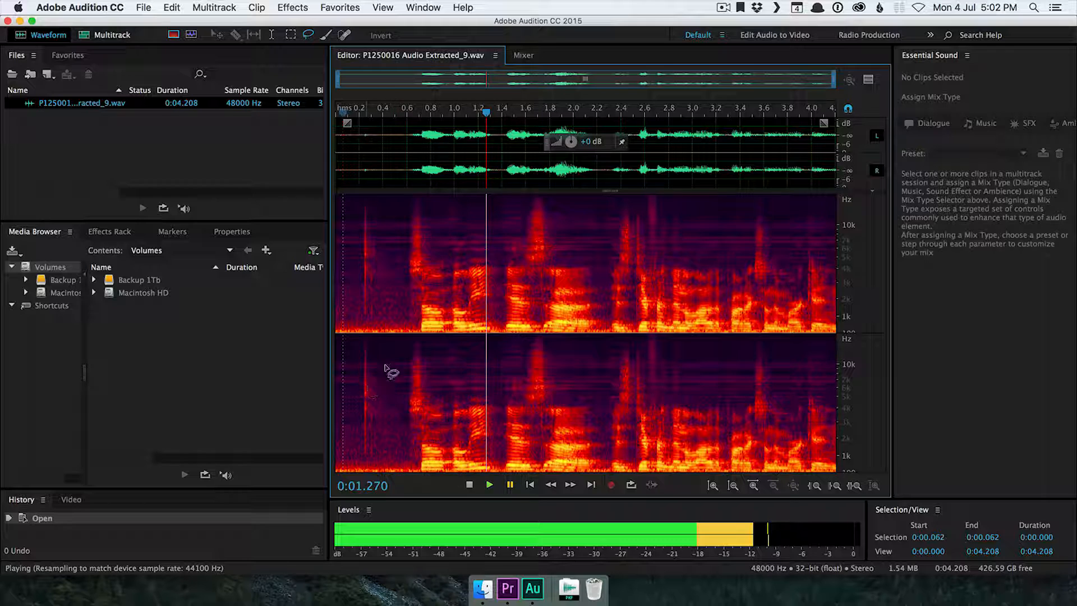
mouse_move(376, 199)
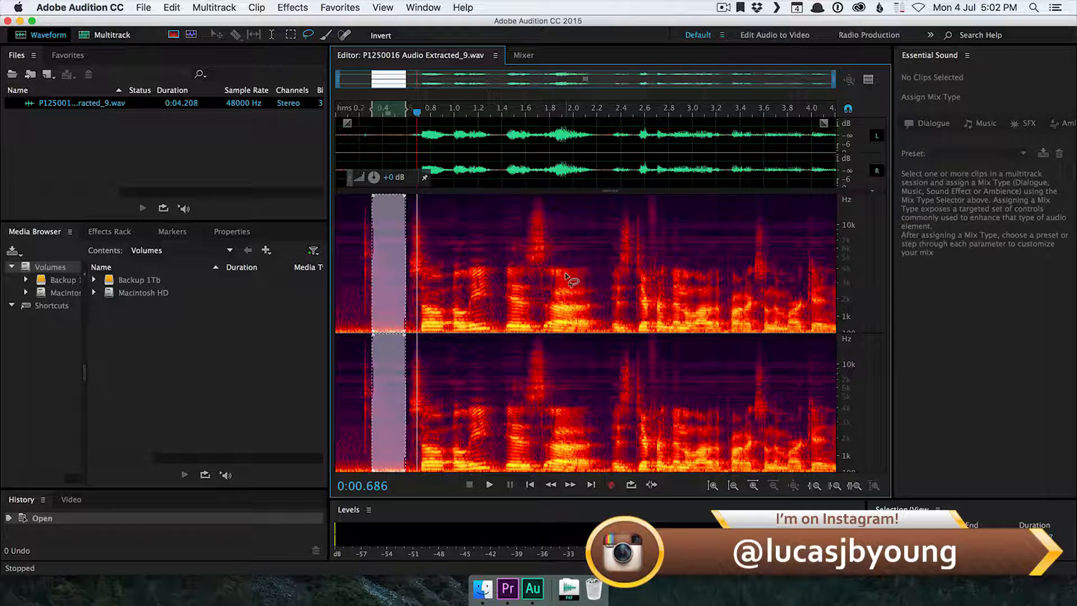
mouse_move(521, 302)
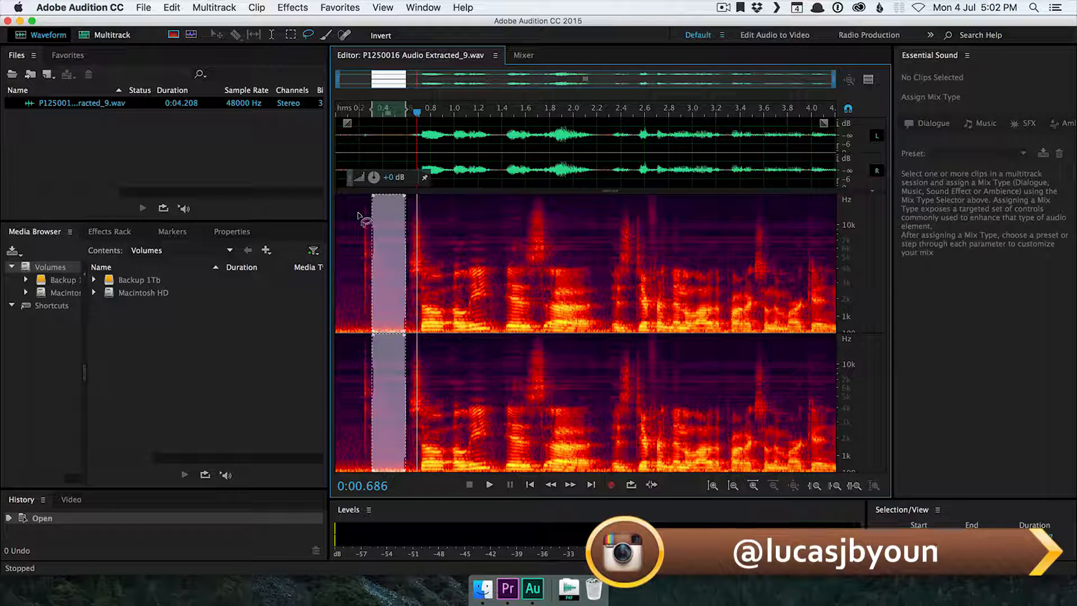
Step: Capture a noise print from the selected 0.308–0.595 s silent stretch and confirm the alert
left_click(292, 7)
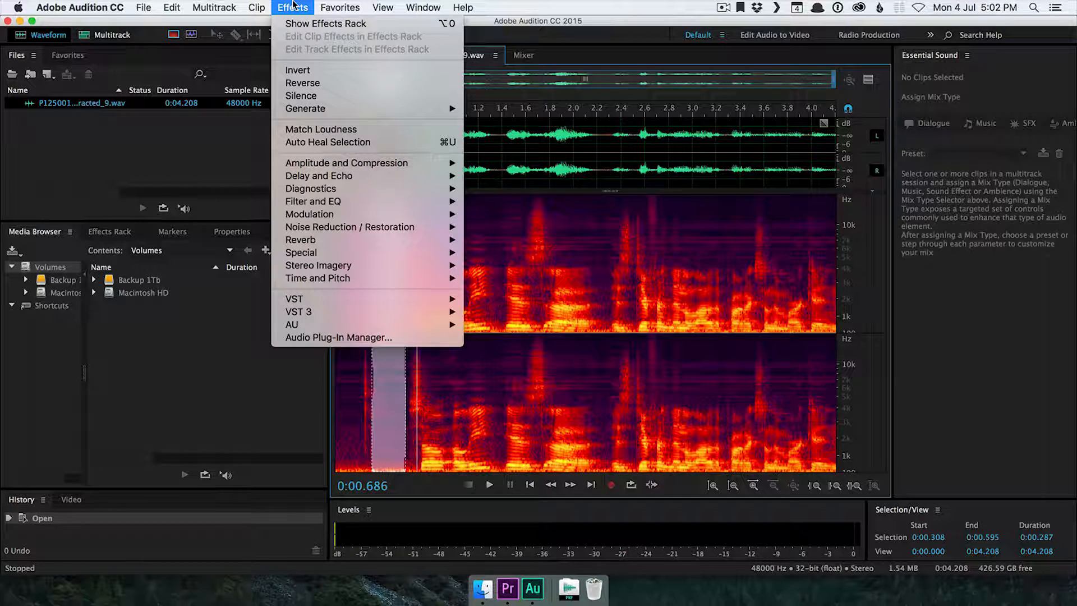
mouse_move(378, 229)
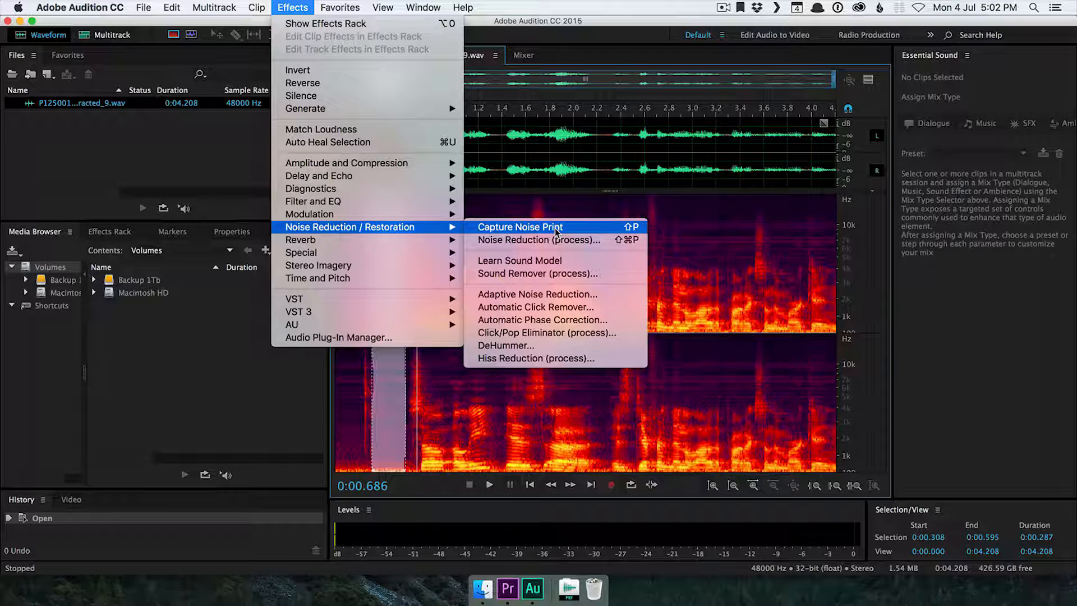
mouse_move(608, 228)
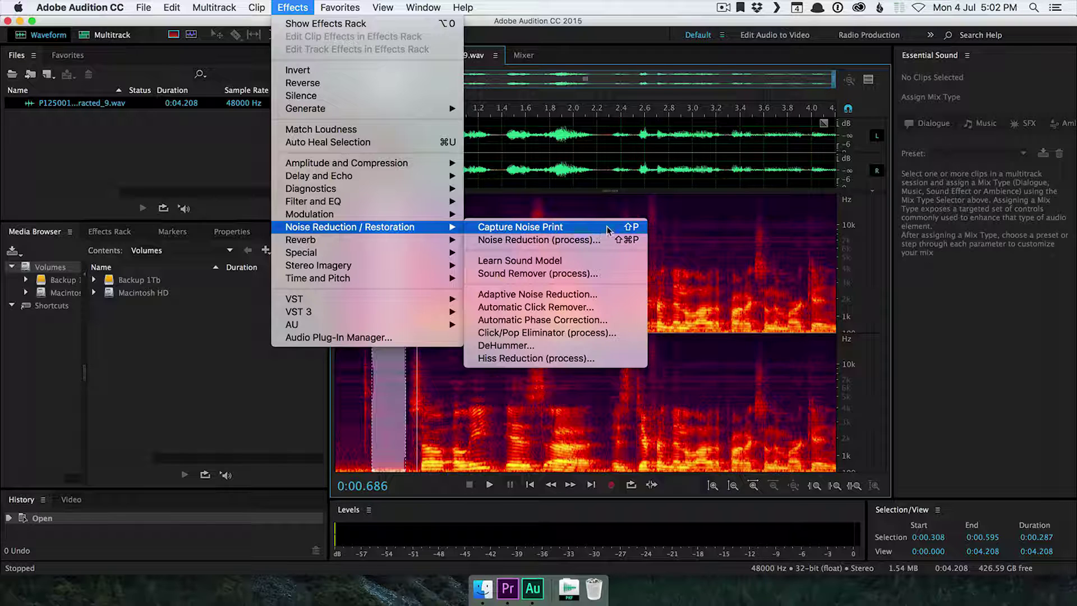
mouse_move(633, 231)
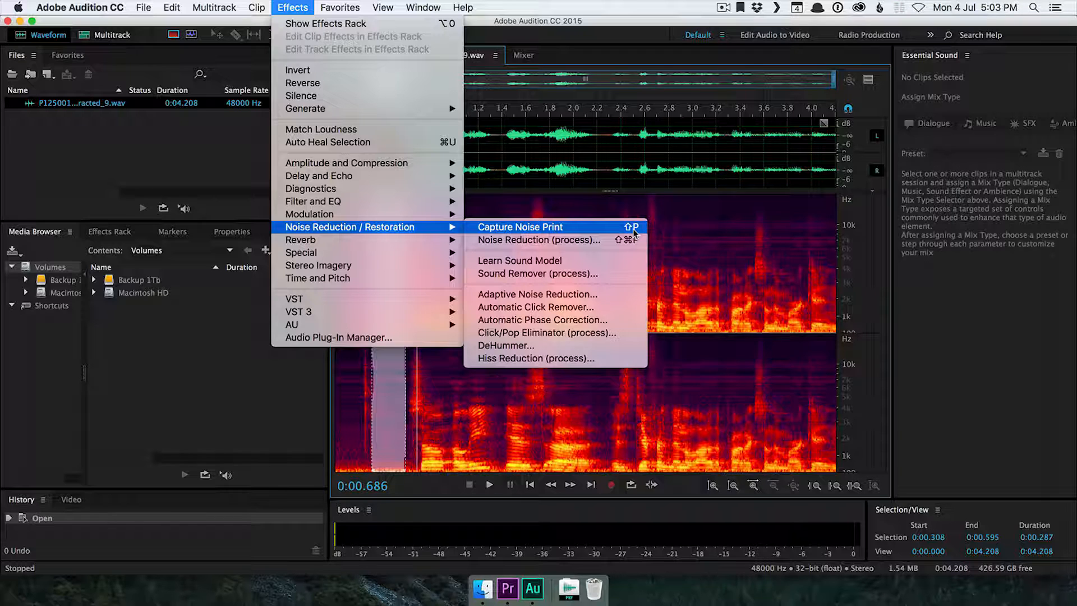
left_click(520, 226)
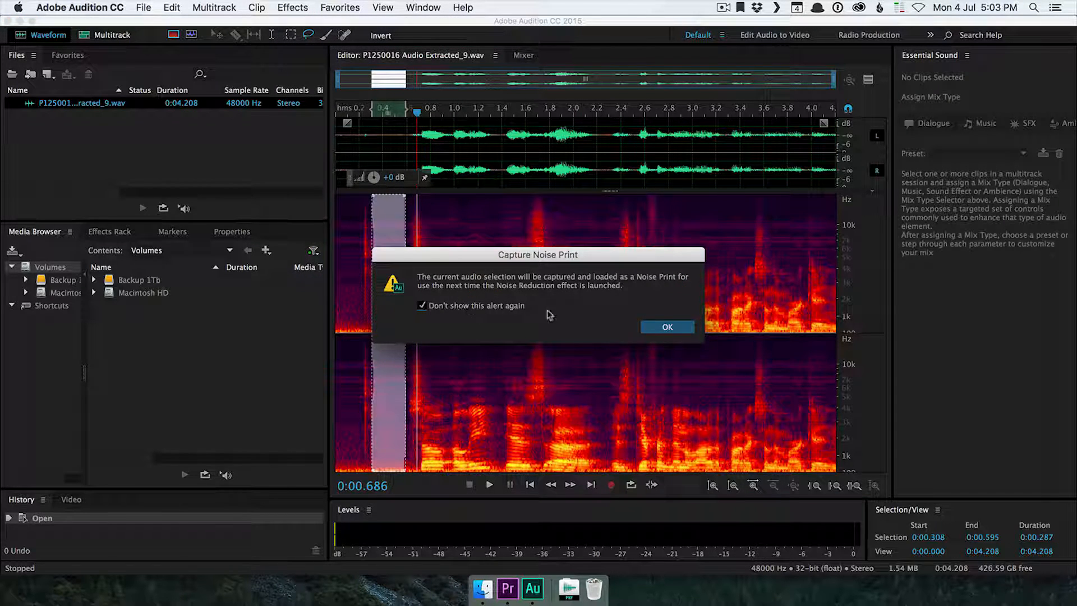
left_click(666, 328)
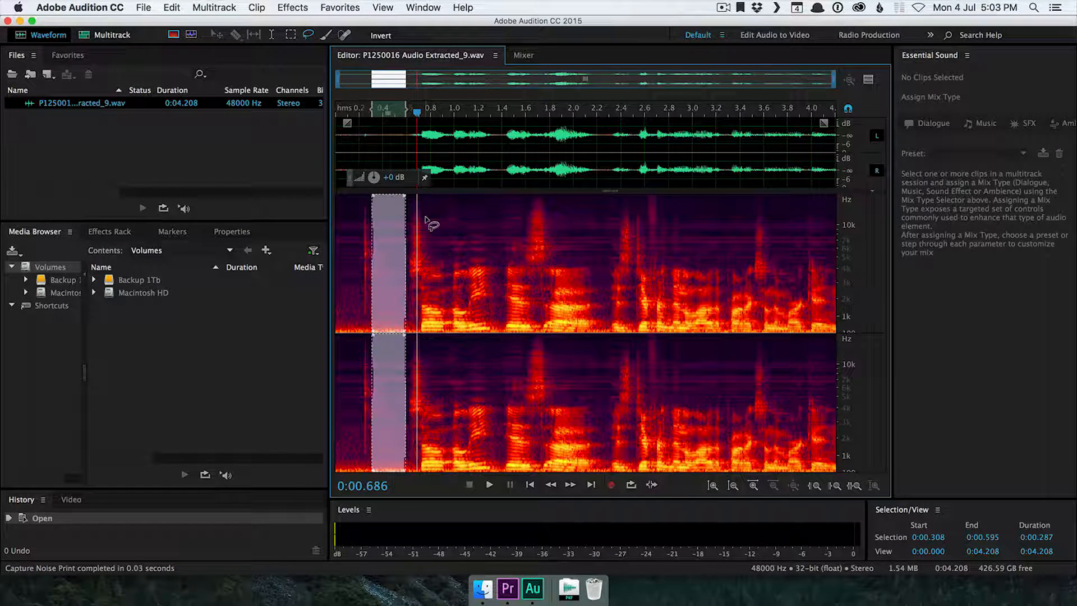
mouse_move(460, 223)
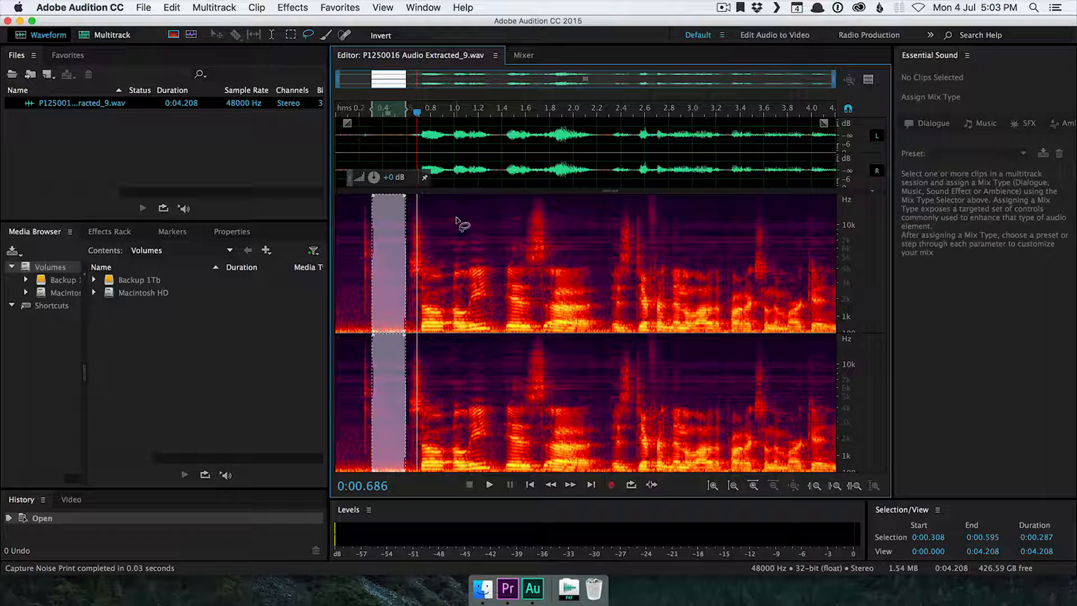
mouse_move(456, 237)
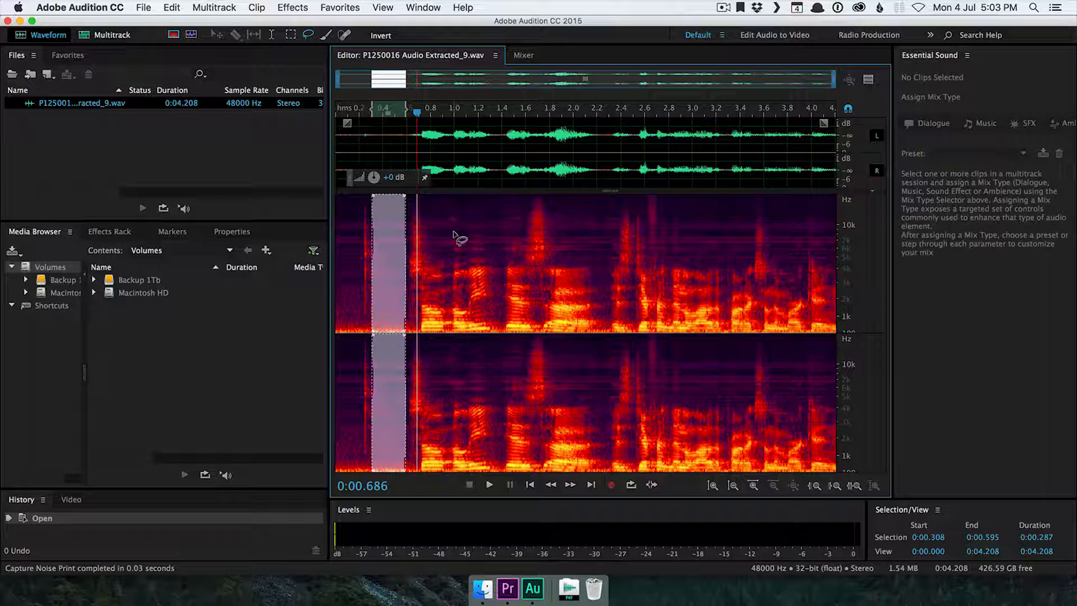
mouse_move(392, 200)
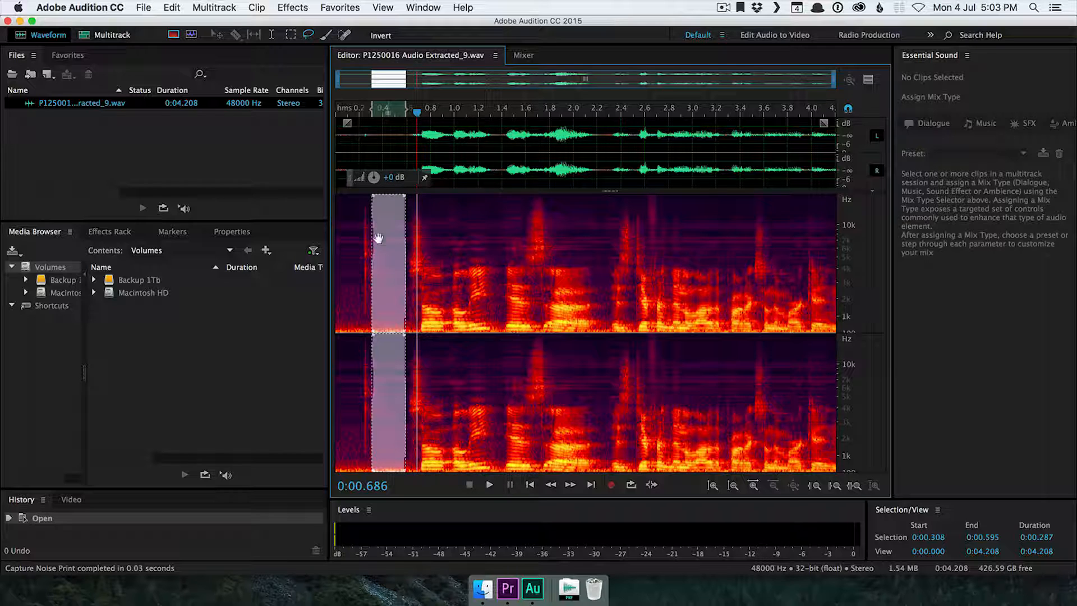
mouse_move(372, 256)
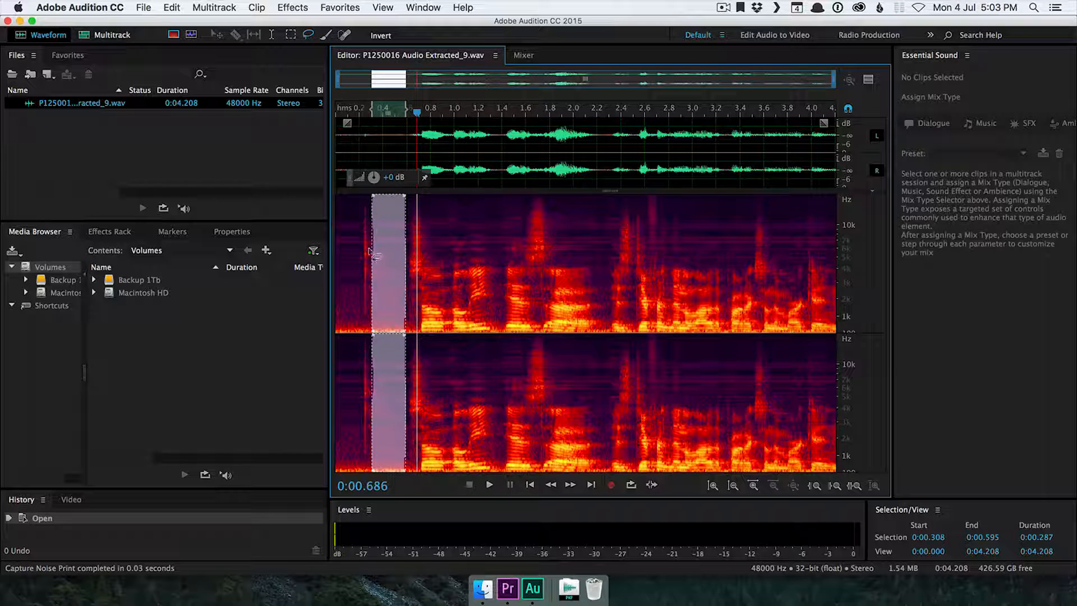
mouse_move(454, 213)
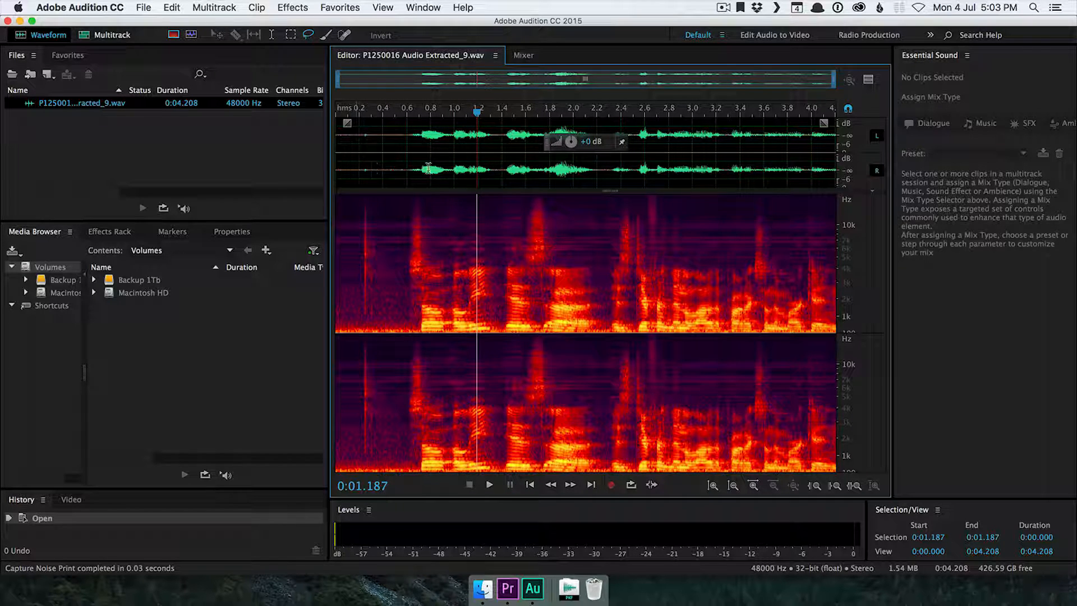
Step: Launch the Noise Reduction (process) effect with the captured noise print loaded
left_click(292, 7)
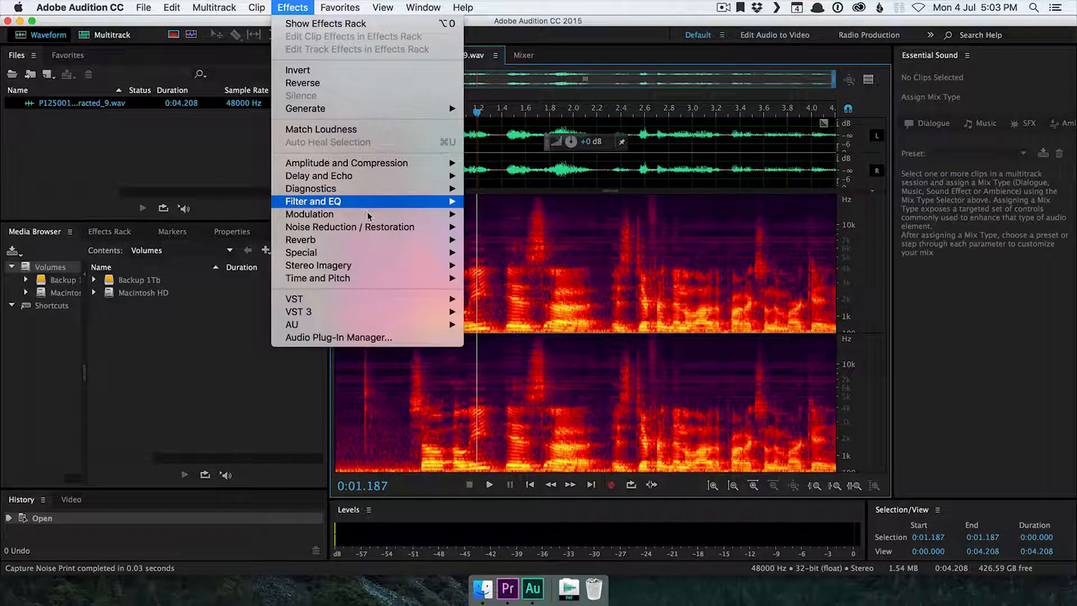
mouse_move(350, 226)
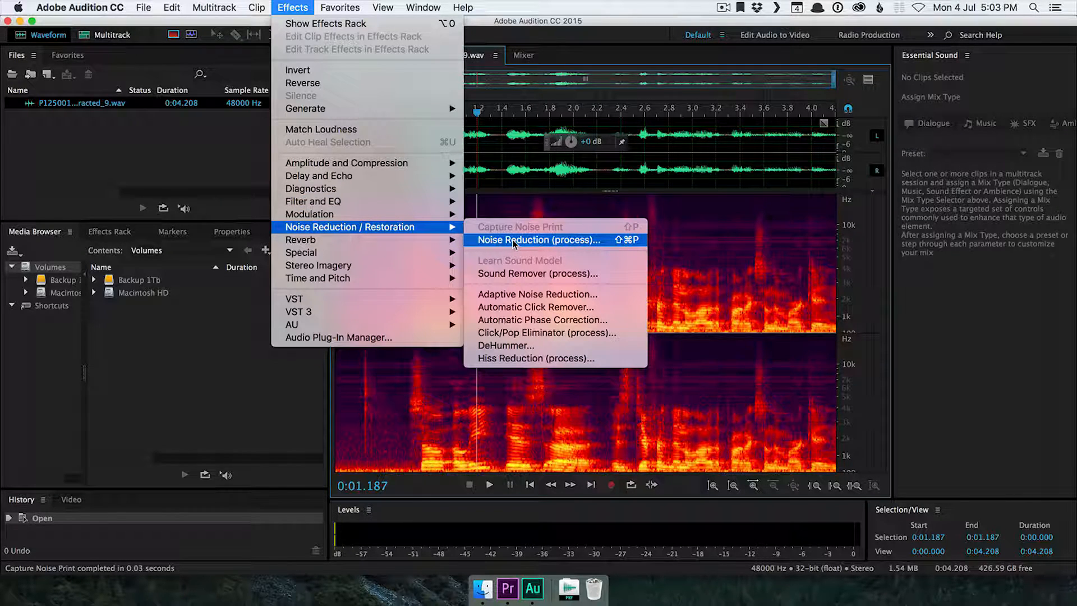
left_click(538, 239)
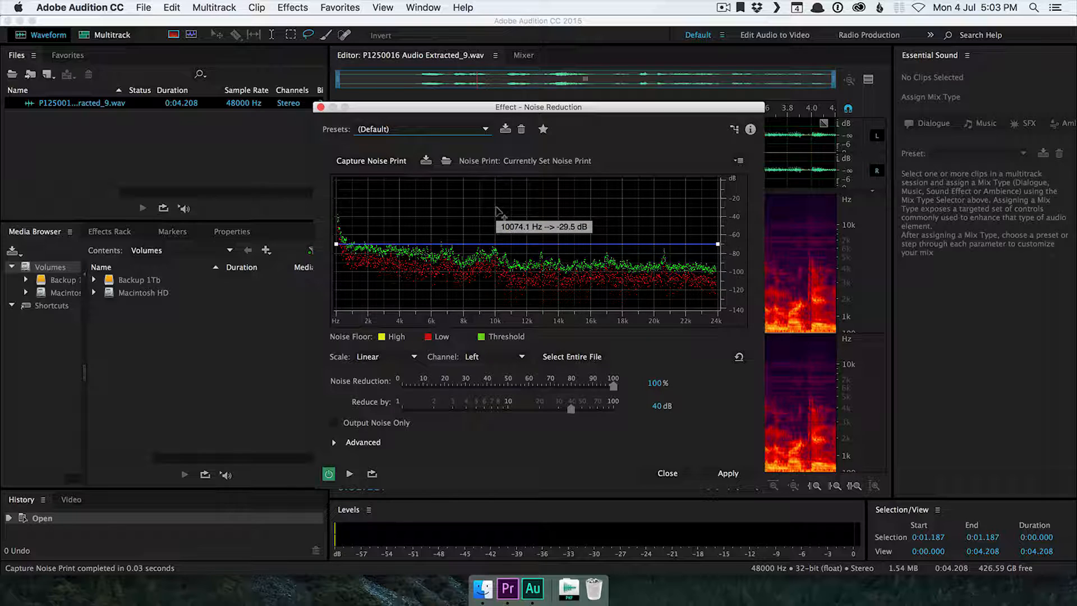
mouse_move(563, 254)
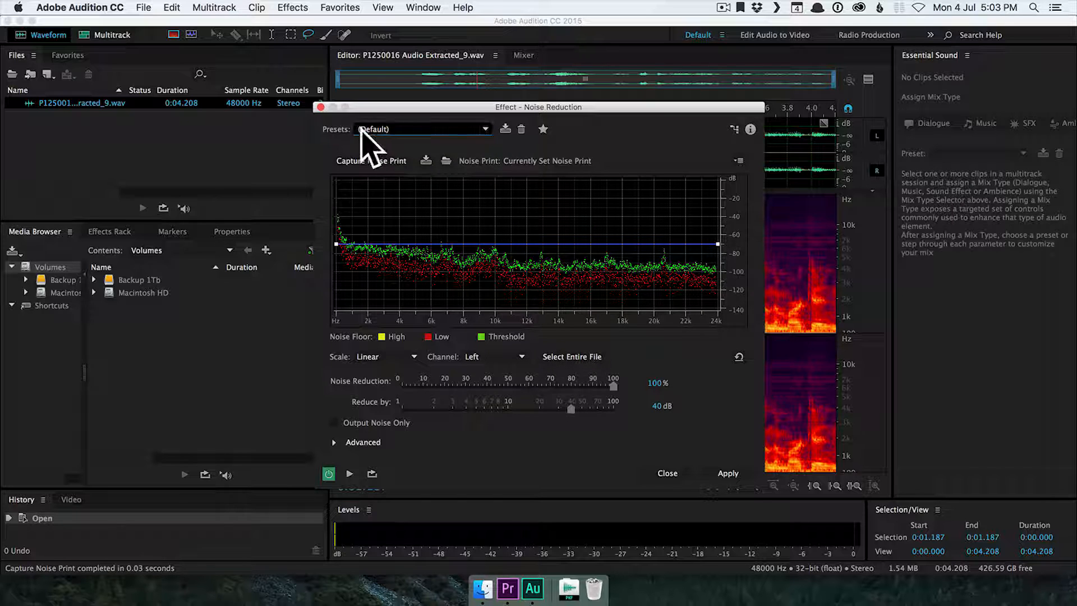
mouse_move(626, 408)
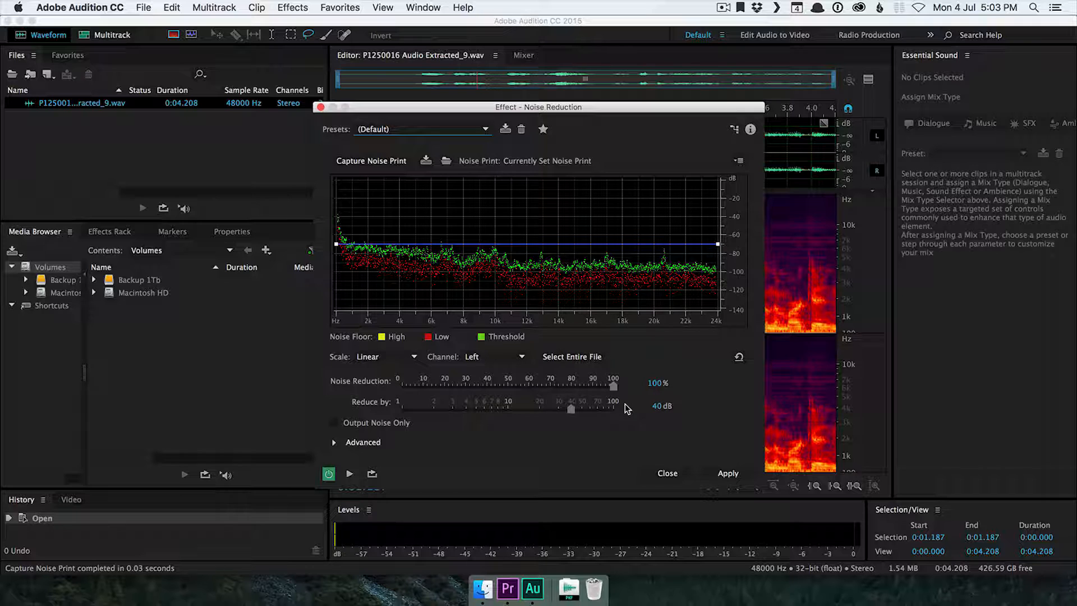
mouse_move(678, 331)
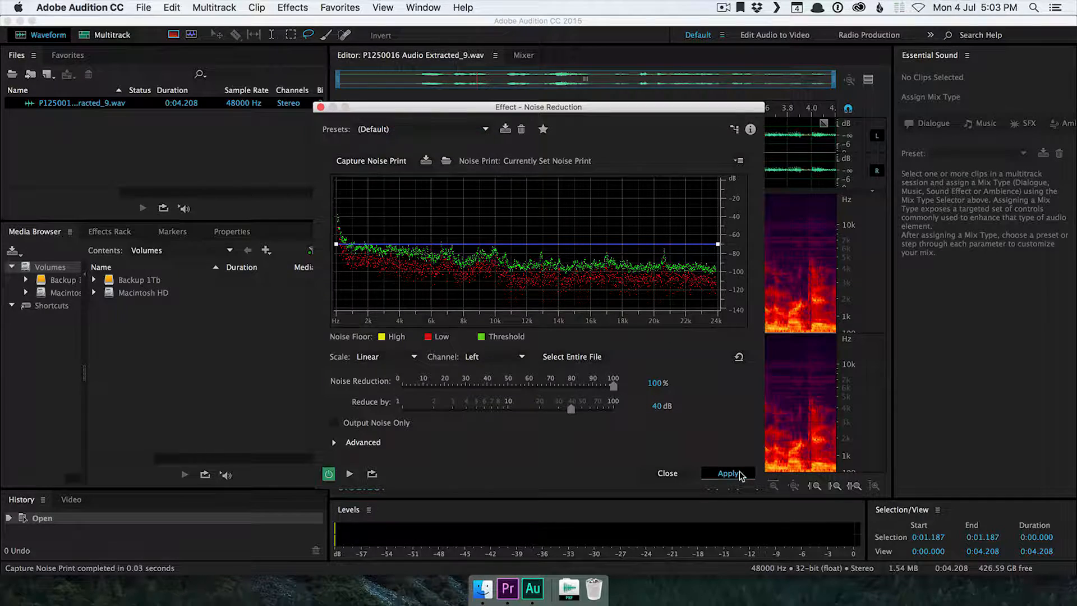
Step: Apply the first noise reduction pass to the whole recording and audition the result
left_click(728, 472)
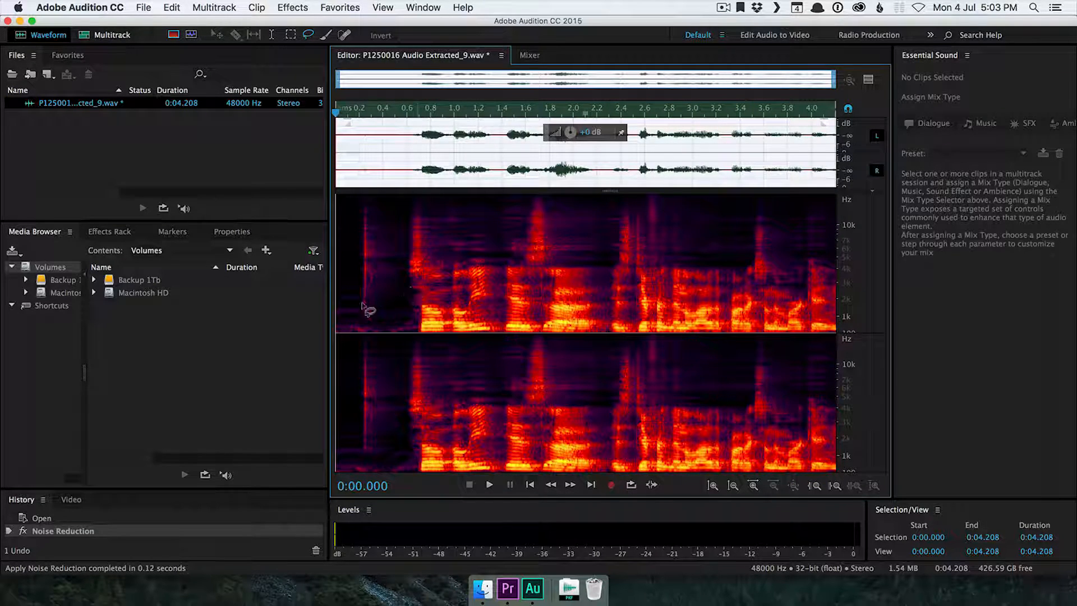
mouse_move(395, 324)
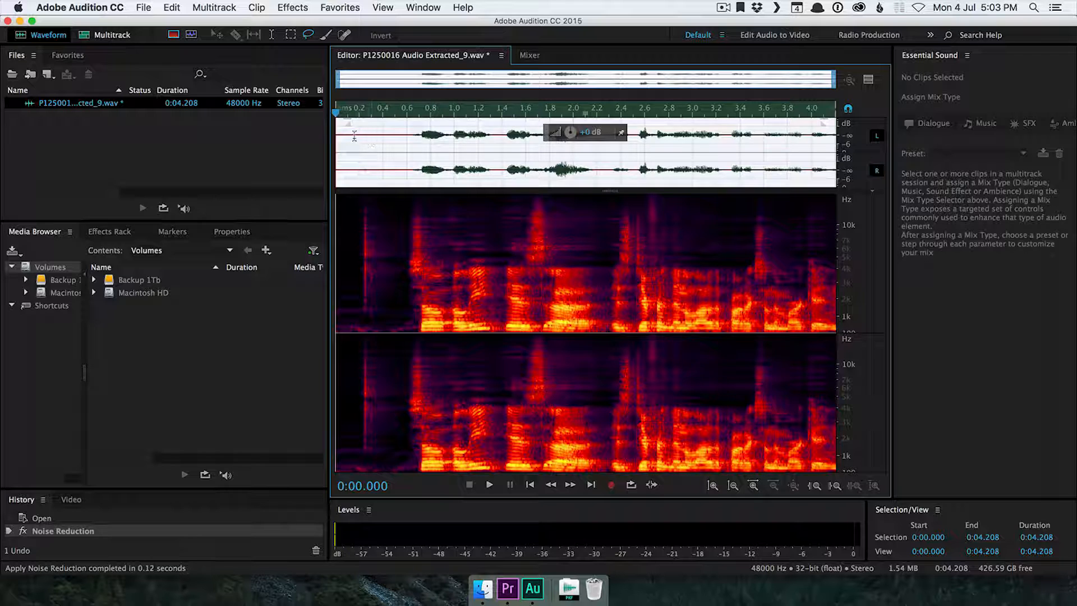
left_click(490, 484)
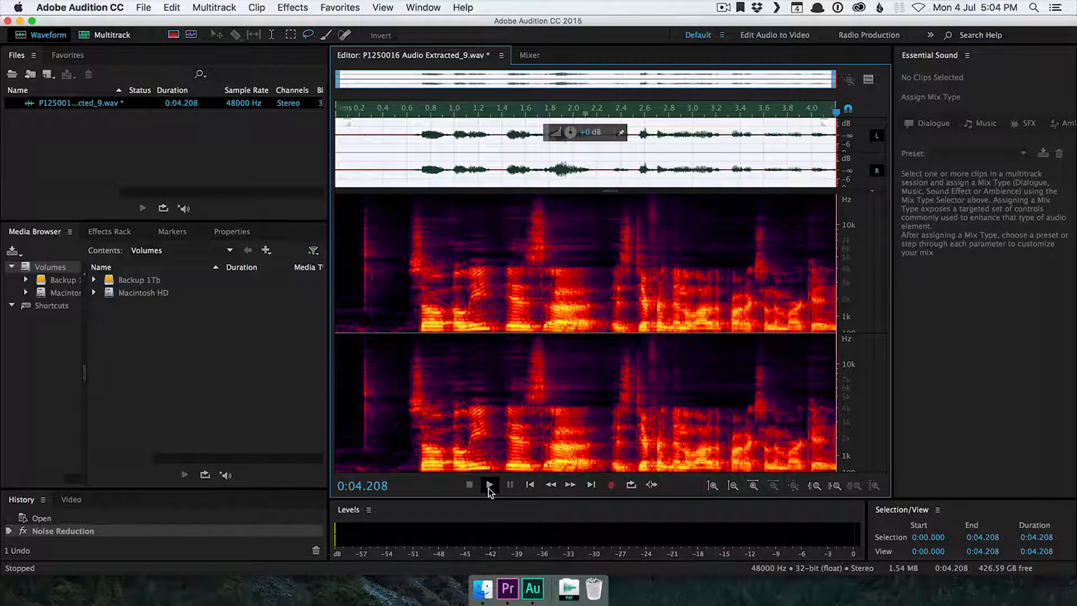
left_click(490, 485)
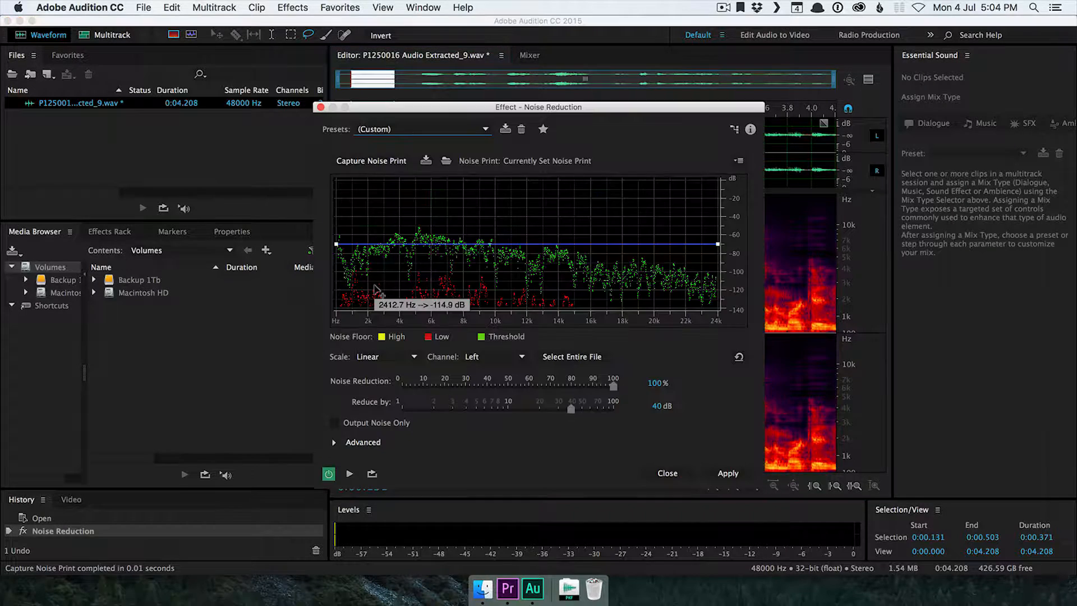
Step: Apply the second noise reduction pass, then stop playback around 0:02.892
left_click(729, 473)
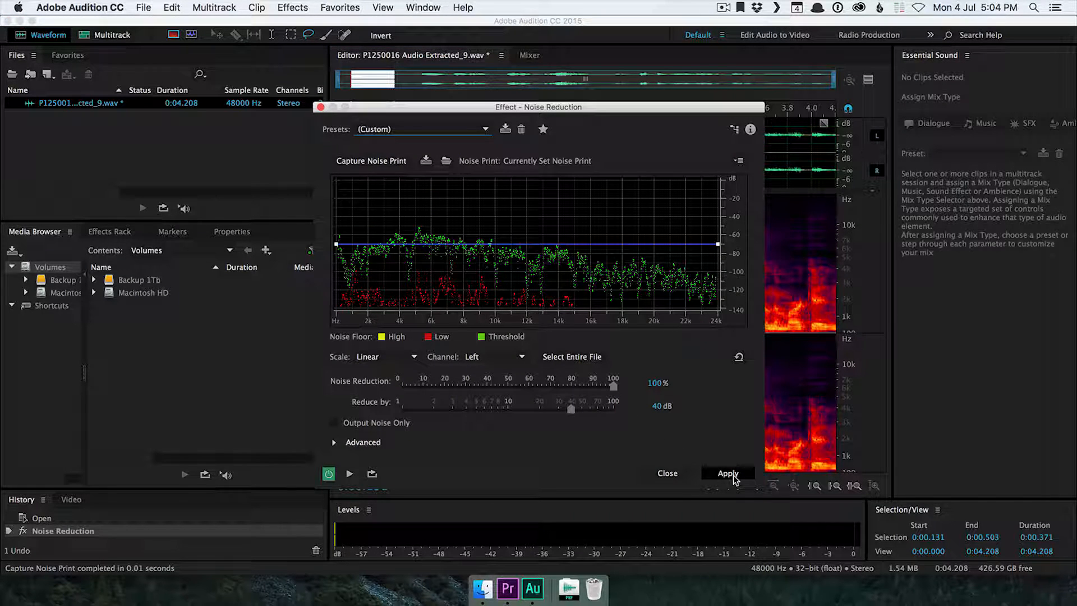
left_click(728, 472)
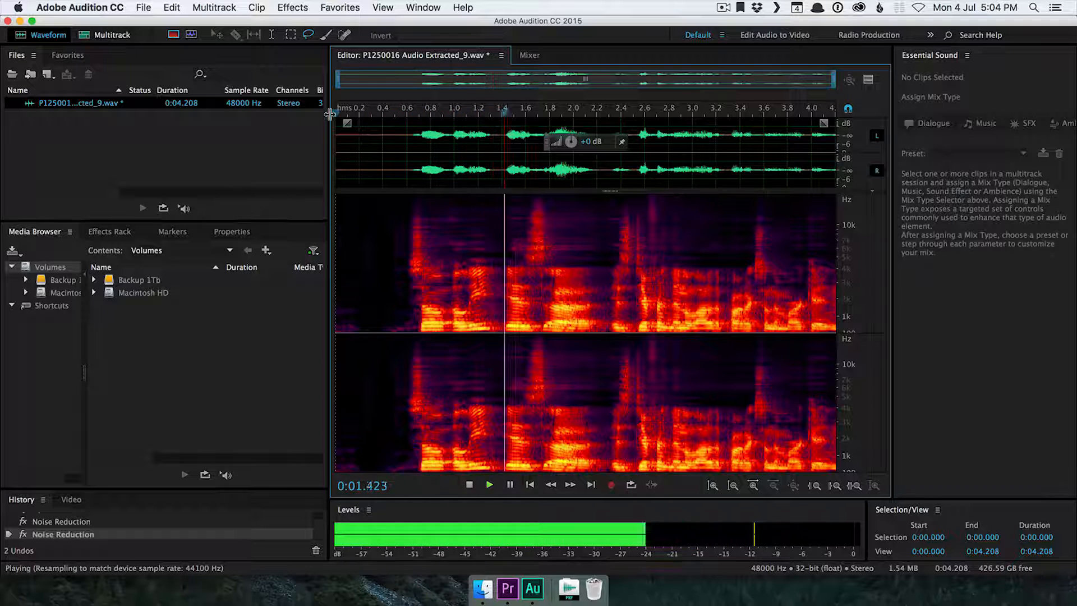
left_click(469, 484)
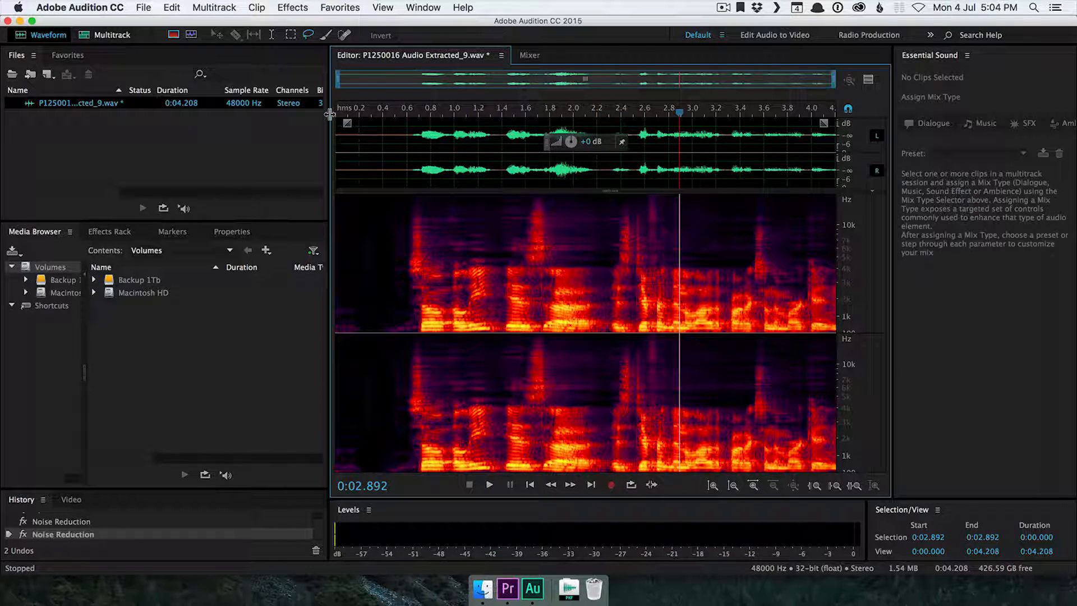
mouse_move(408, 202)
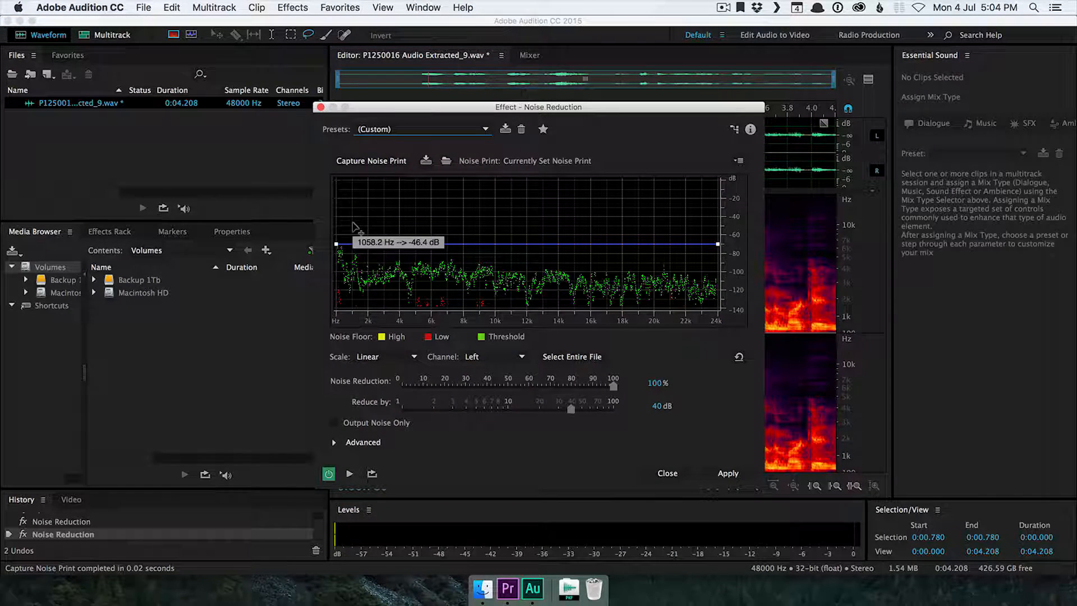
Step: Apply the third noise reduction pass and listen to the cleaned audio
left_click(728, 472)
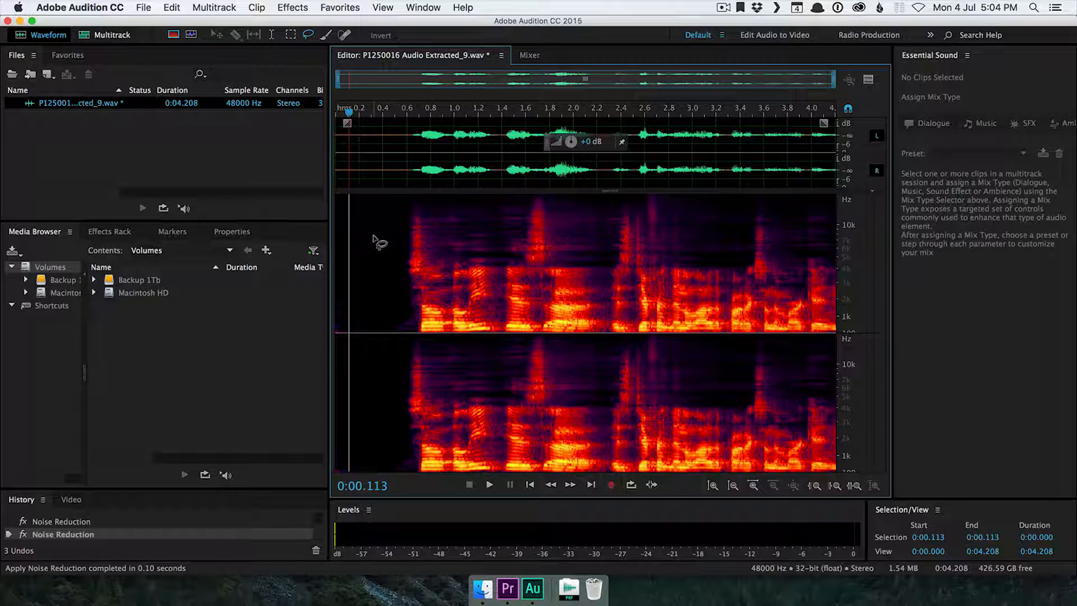
left_click(490, 485)
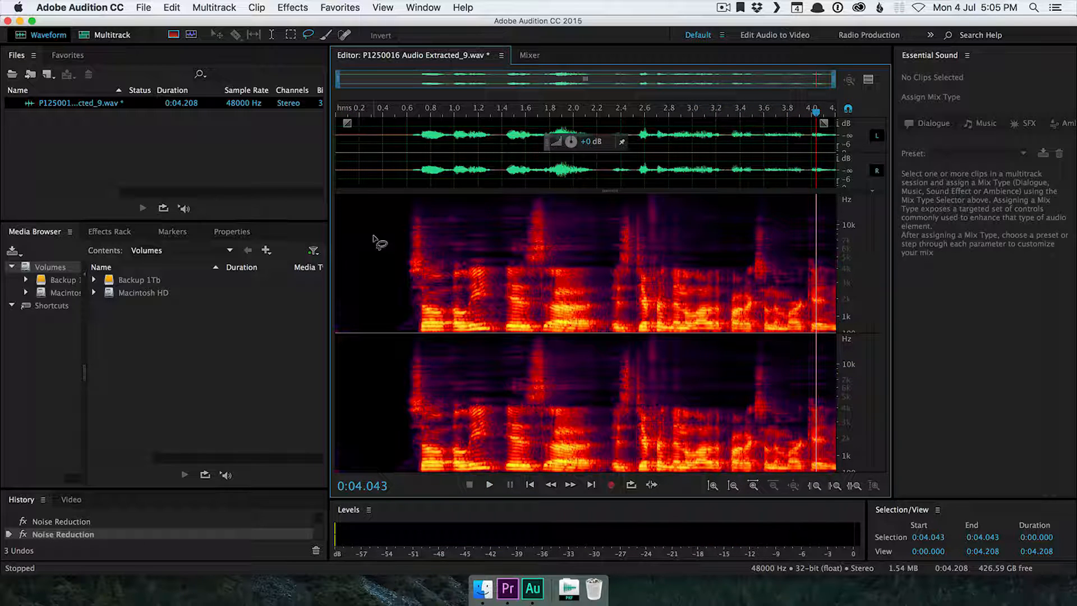
Step: Save the denoised WAV with Cmd+S and return to the Premiere Pro project
key("cmd+s")
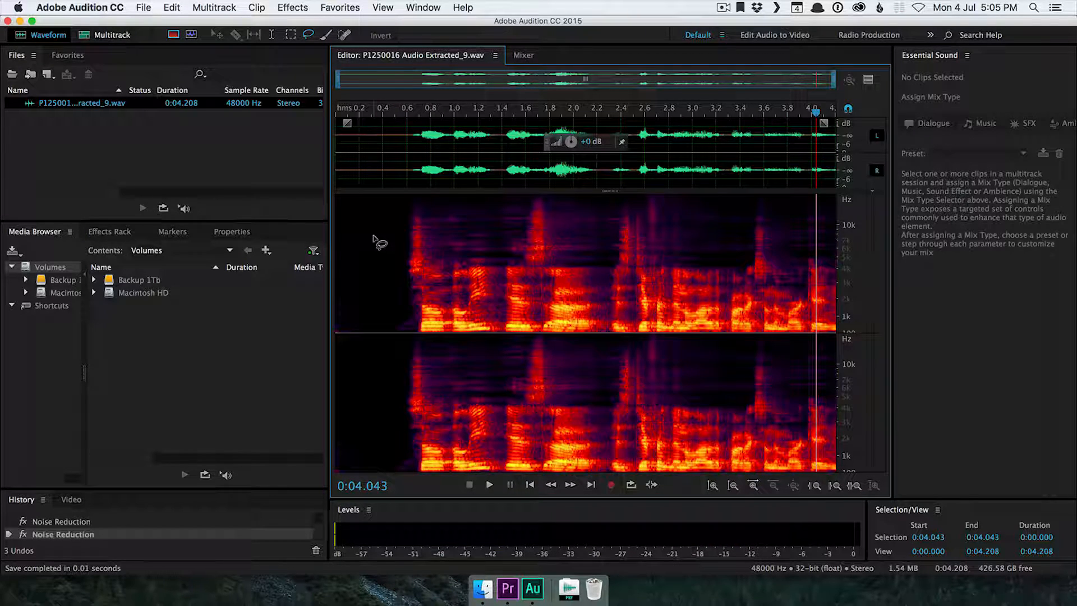
left_click(506, 589)
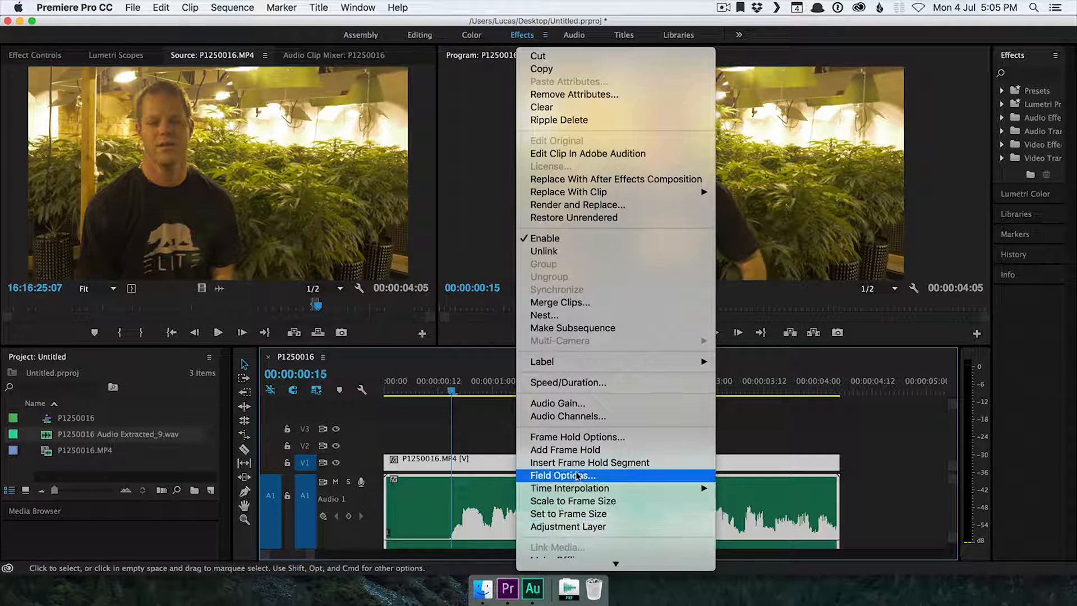
Step: Apply Audio Gain to the denoised clip with Normalize Max Peak set to 0 dB
left_click(559, 403)
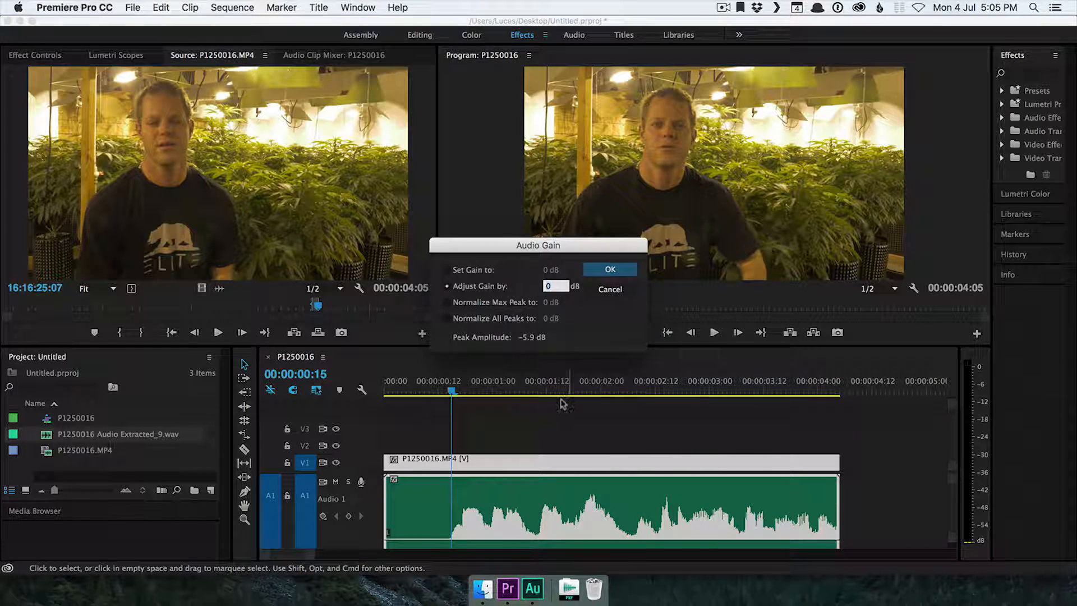
left_click(447, 303)
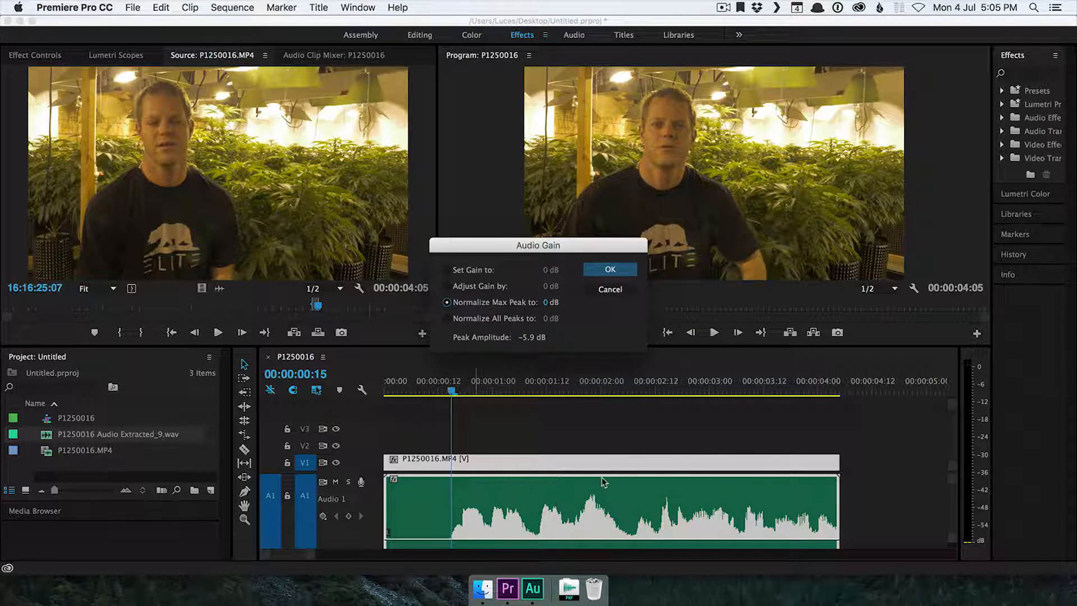
left_click(556, 302)
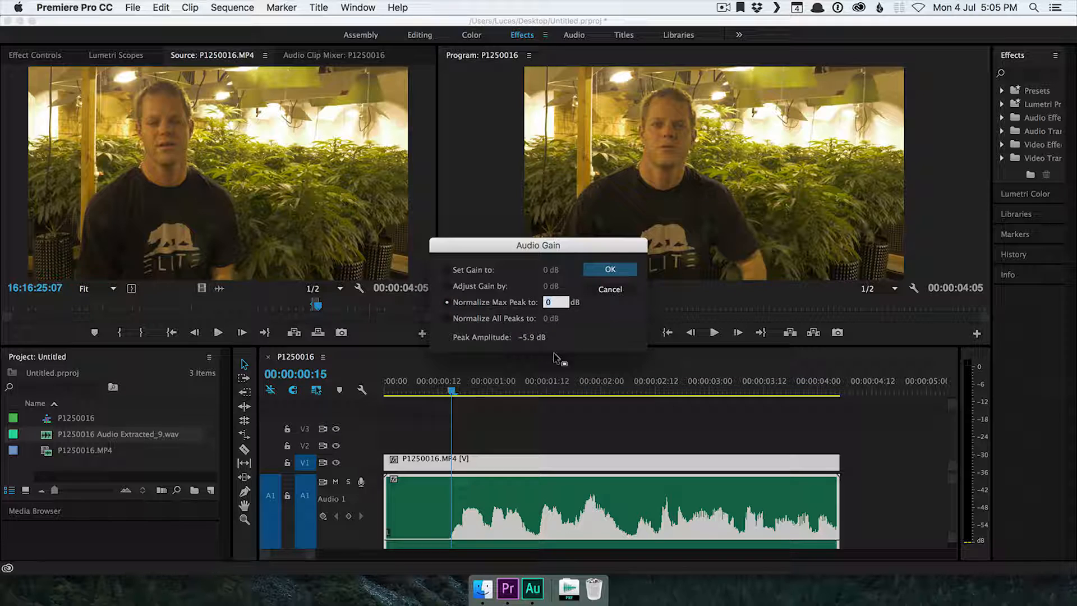
left_click(610, 269)
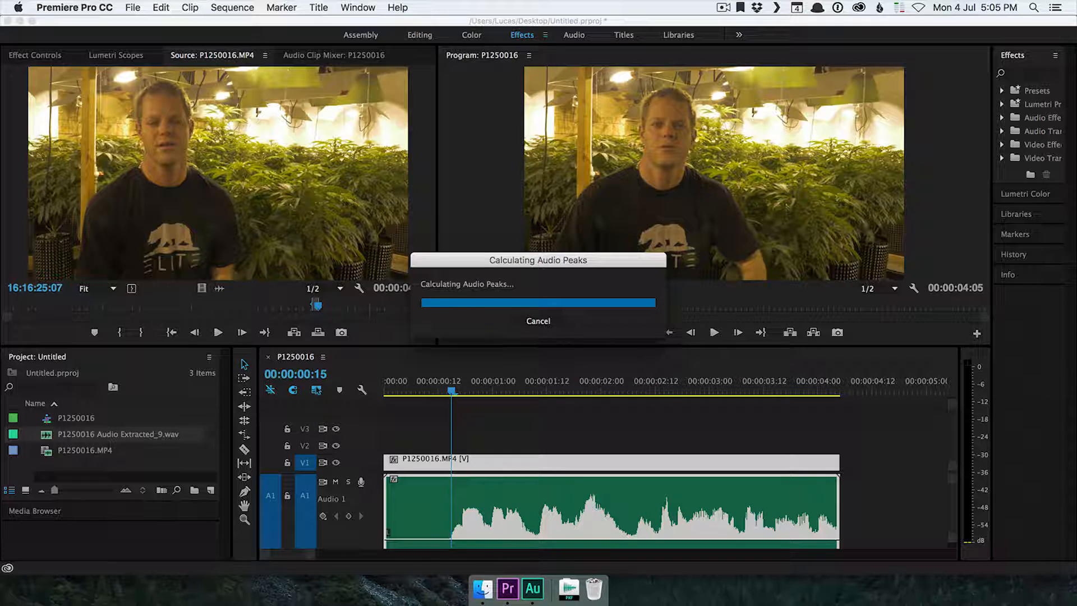